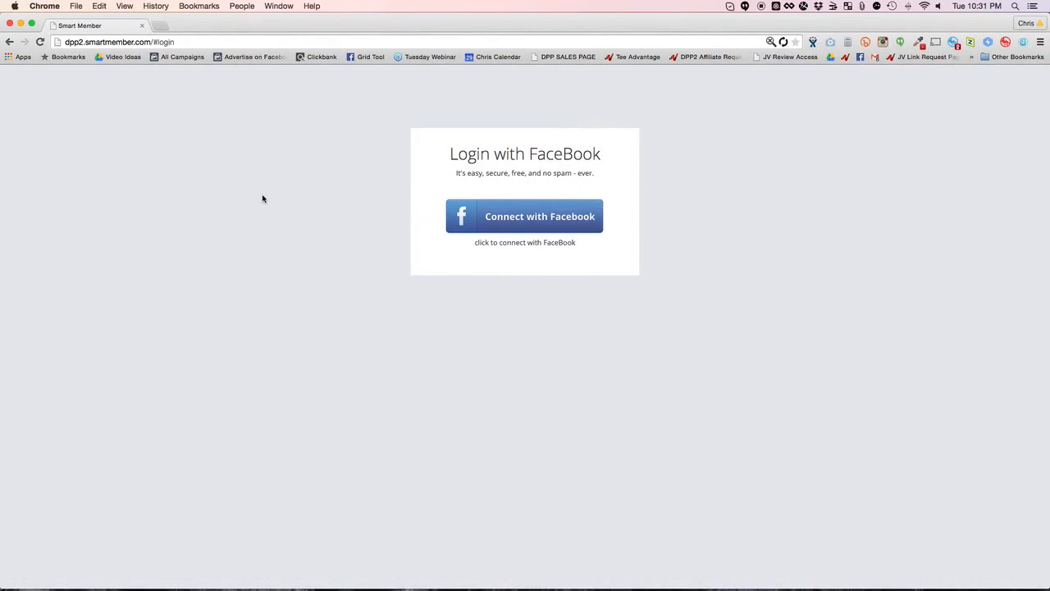
pyautogui.moveTo(273, 198)
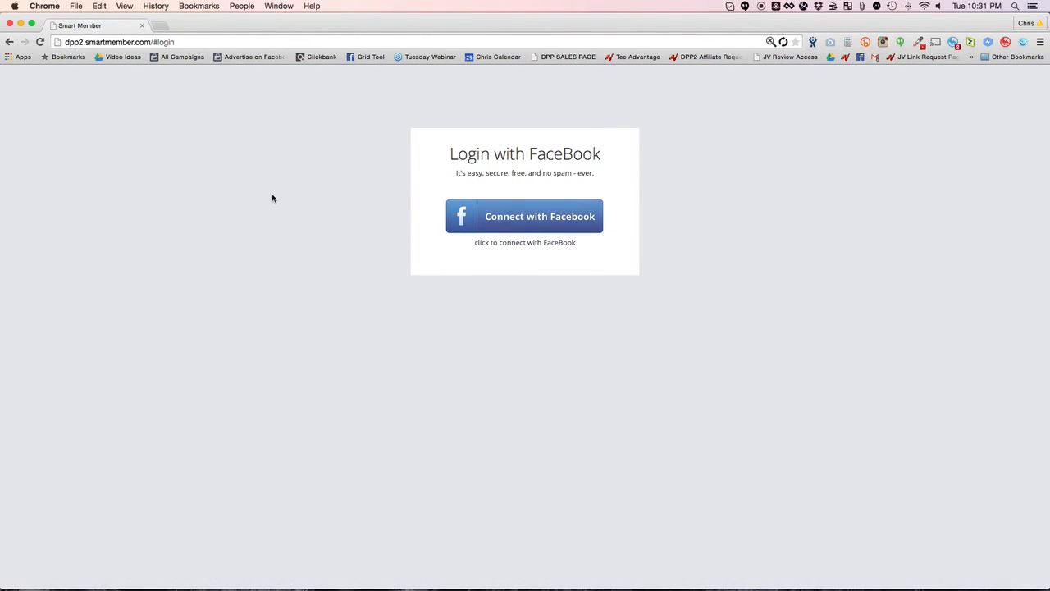
pyautogui.moveTo(513, 216)
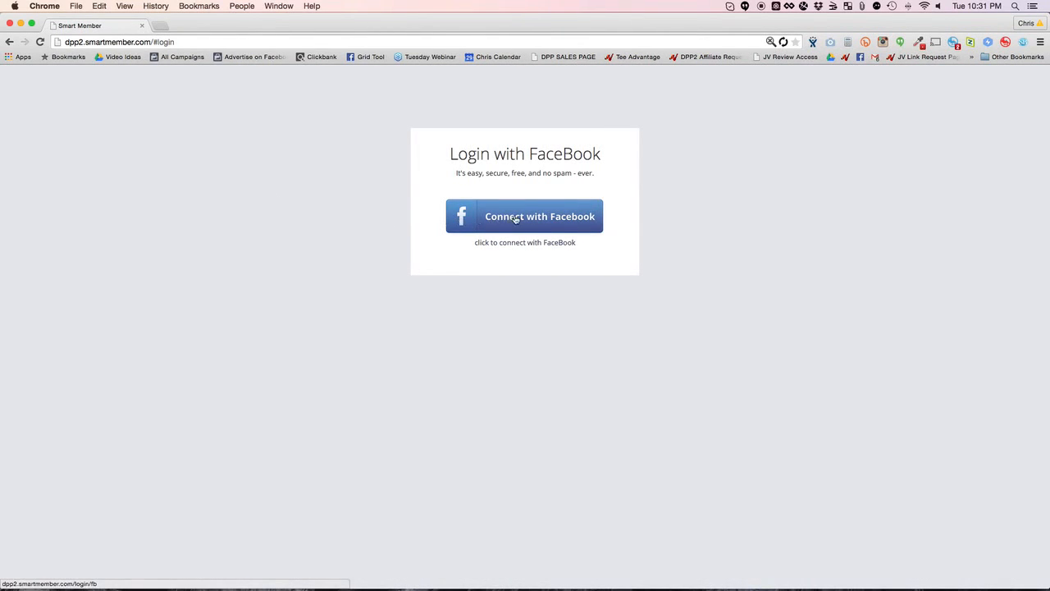
# Log in to Smart Member with Facebook to see the Dark Post Profits 2.0 and Golf sites.
pyautogui.click(525, 216)
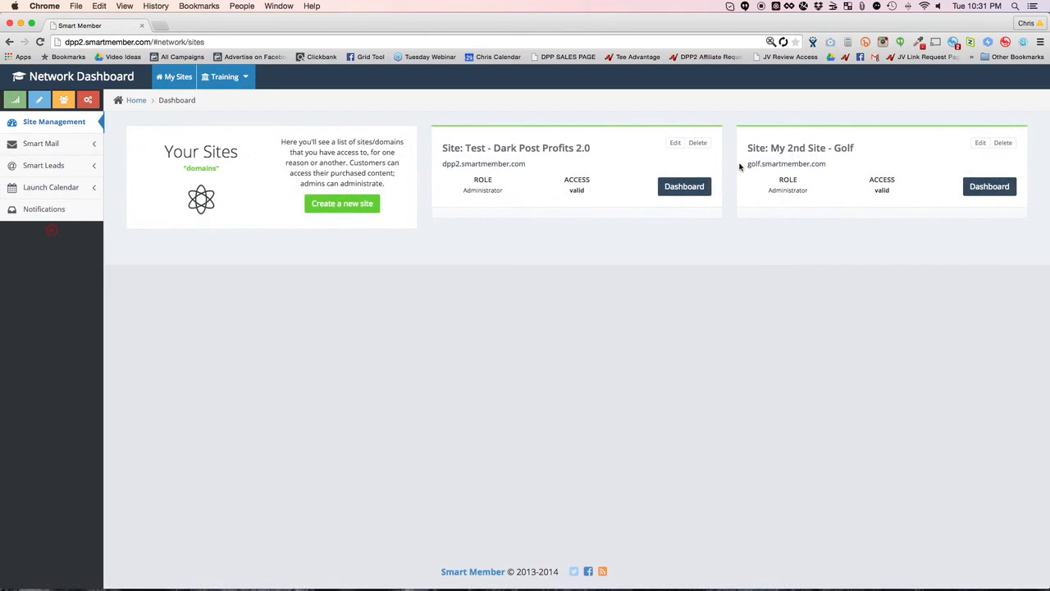
pyautogui.moveTo(508, 172)
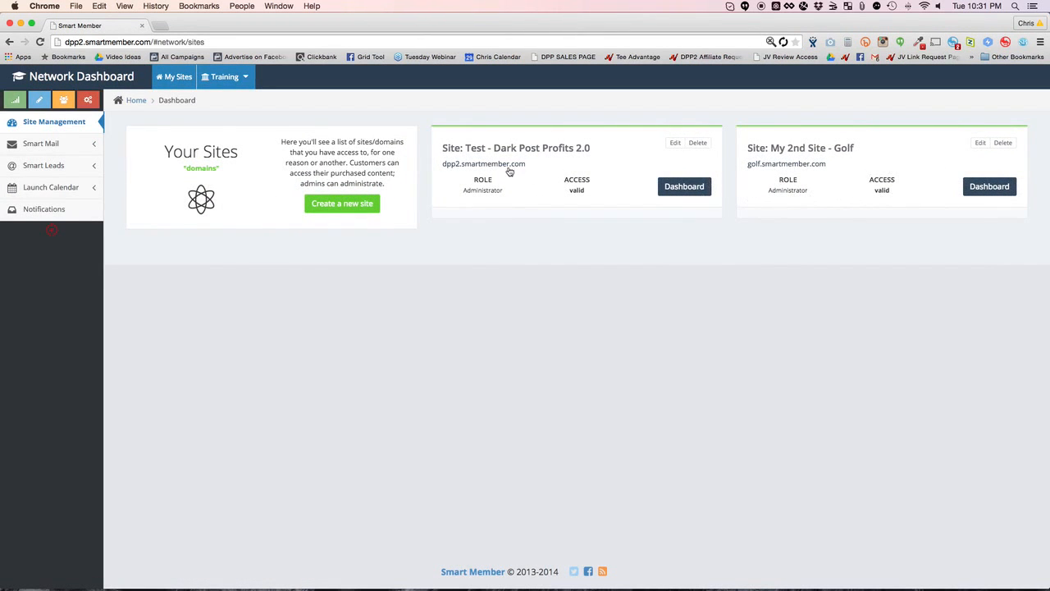
# Create and save the site 'Test 5 - Scrapbooking Niche' with subdomain 'scrapbooking'.
pyautogui.click(342, 202)
pyautogui.write('Test 5 - Sc')
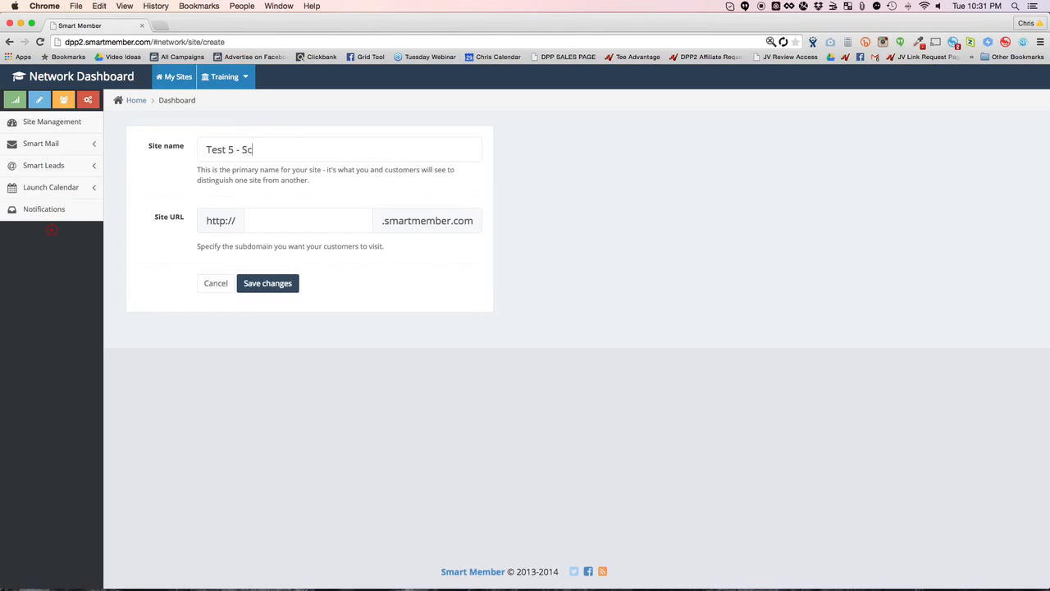
pyautogui.write('rapbookin')
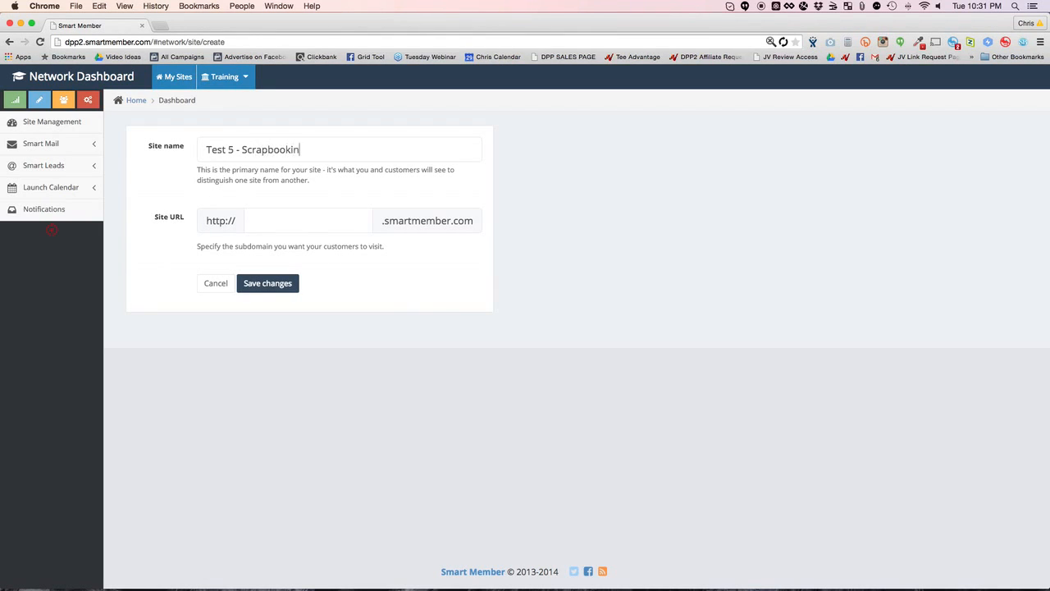
pyautogui.write('g')
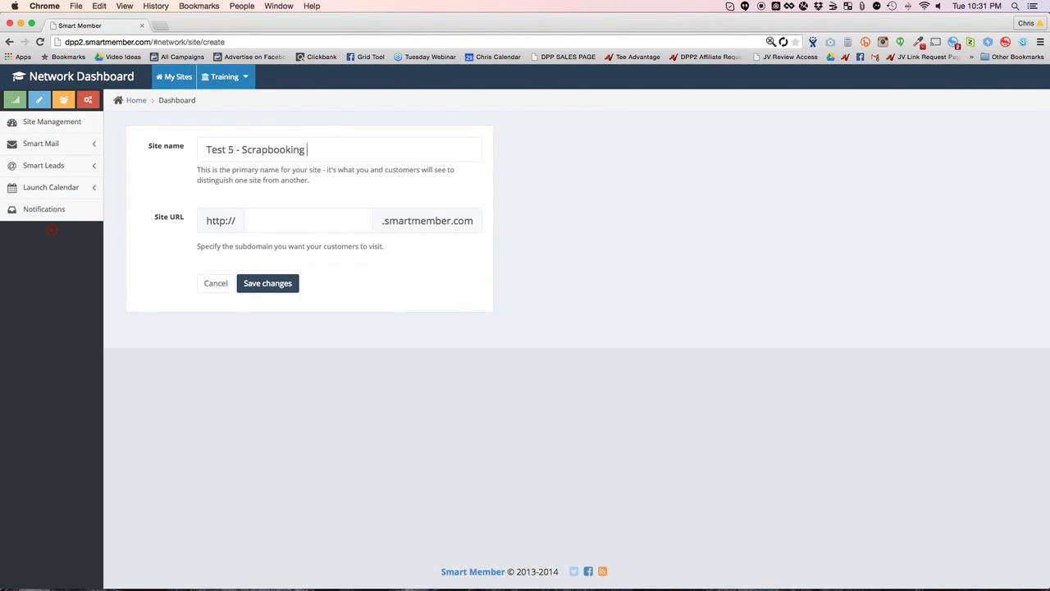
pyautogui.write('Niche')
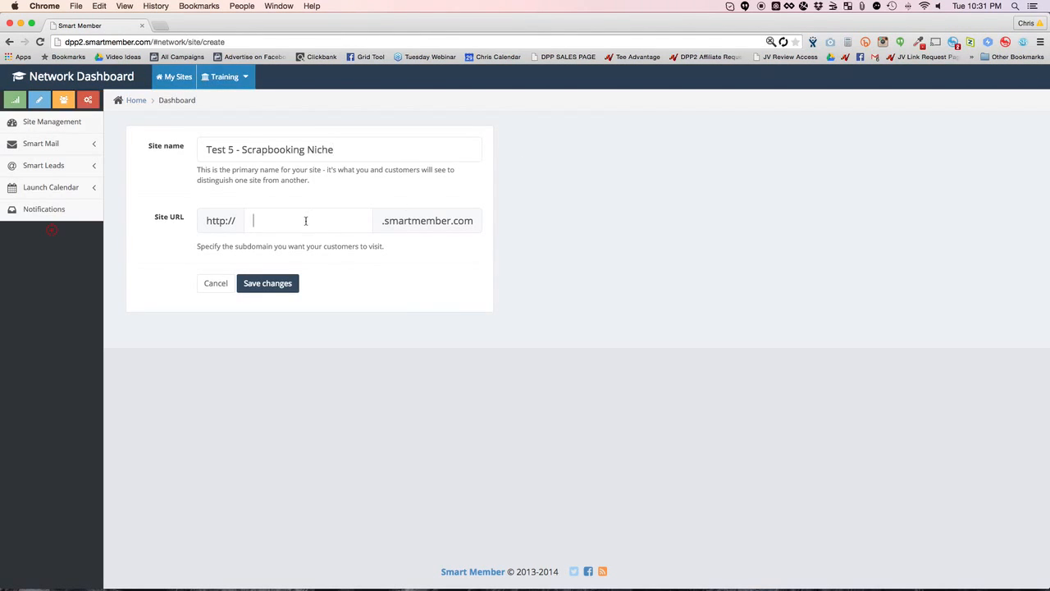
pyautogui.write('scrap')
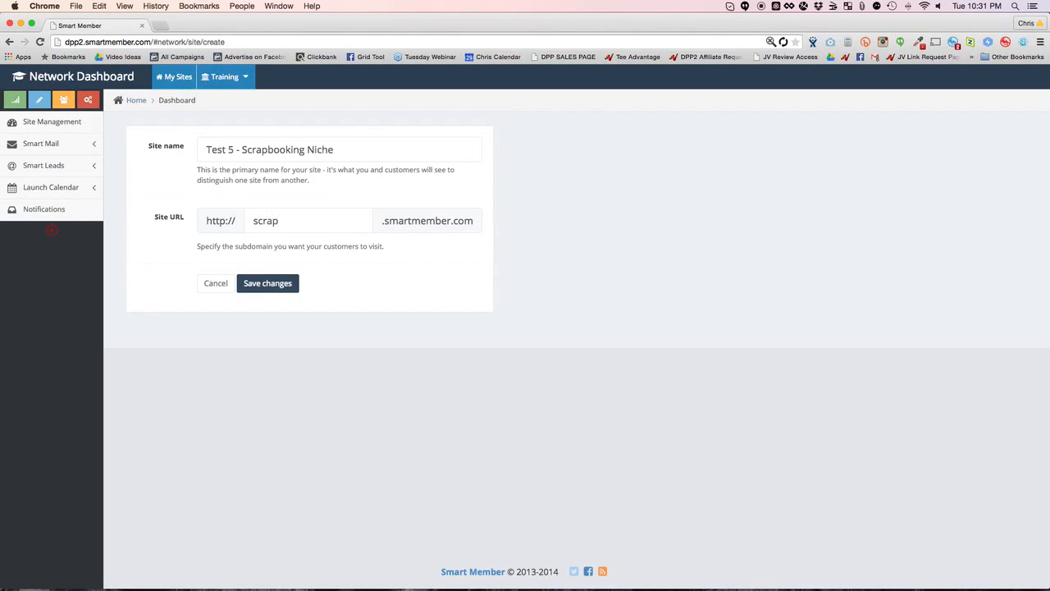
pyautogui.write('booking')
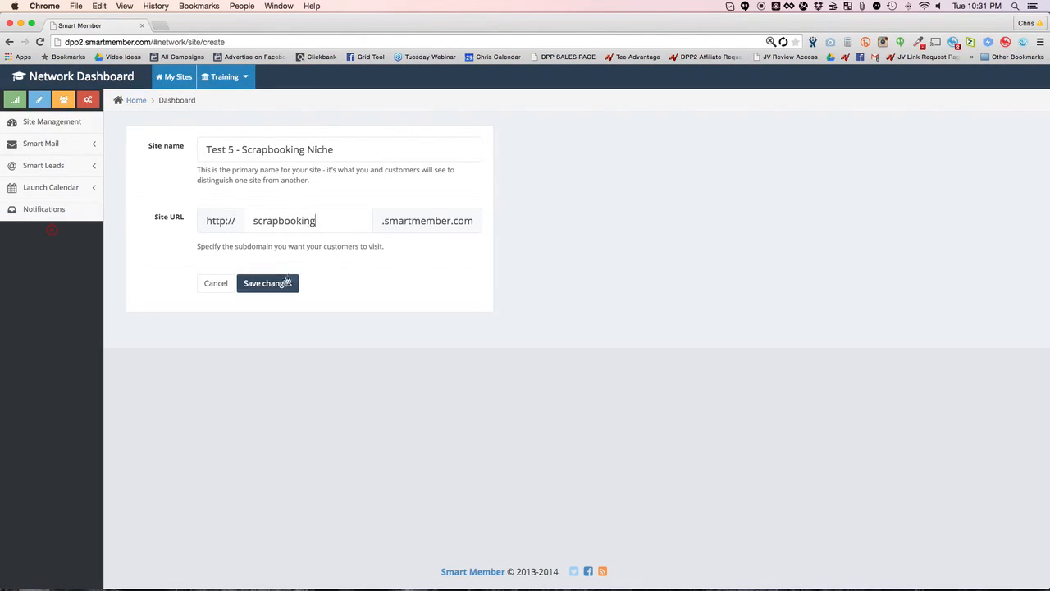
pyautogui.click(267, 283)
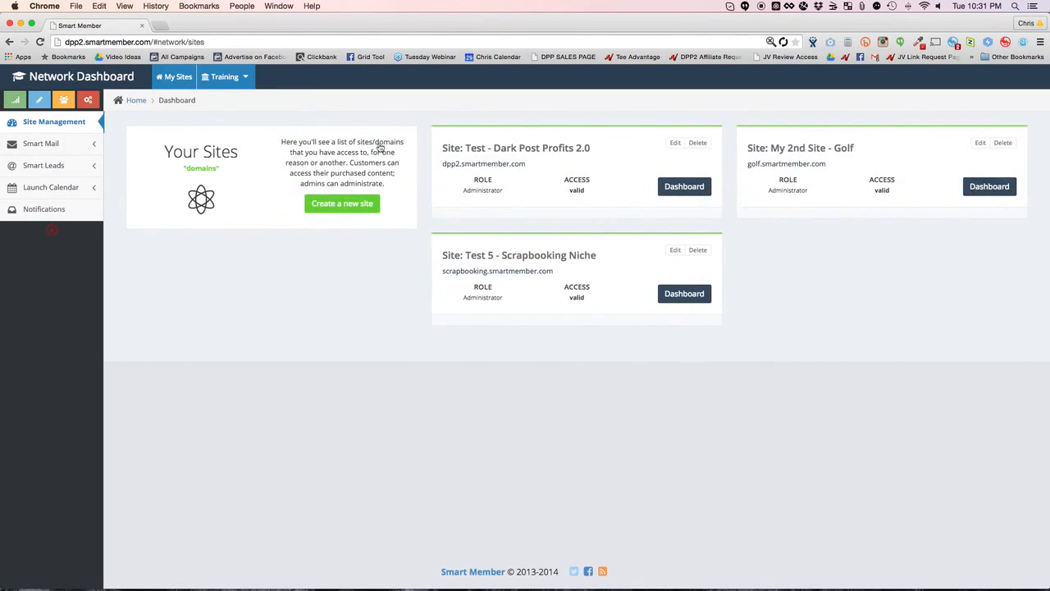
pyautogui.moveTo(852, 160)
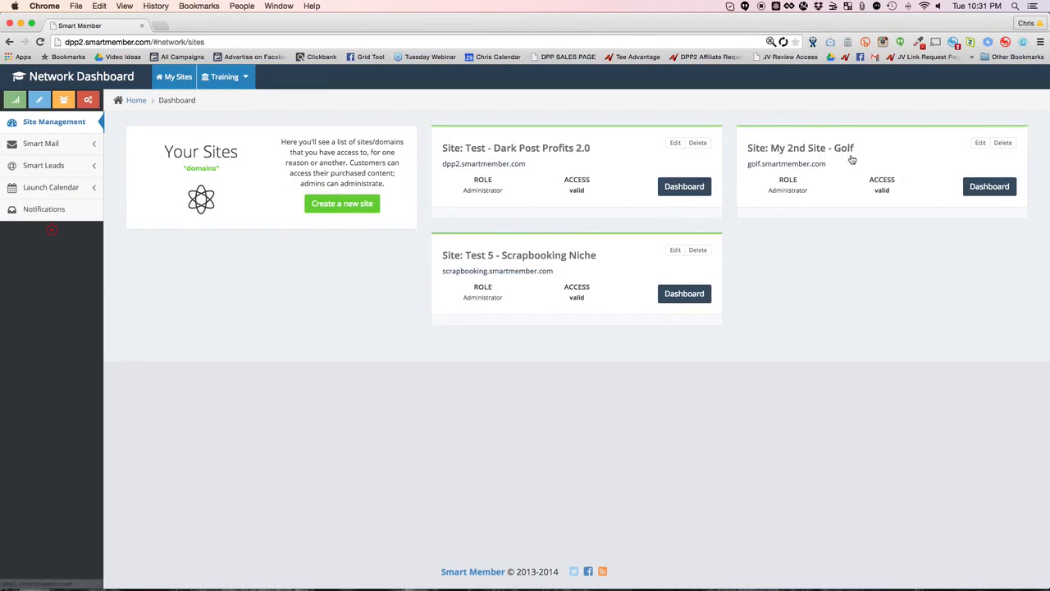
pyautogui.moveTo(379, 267)
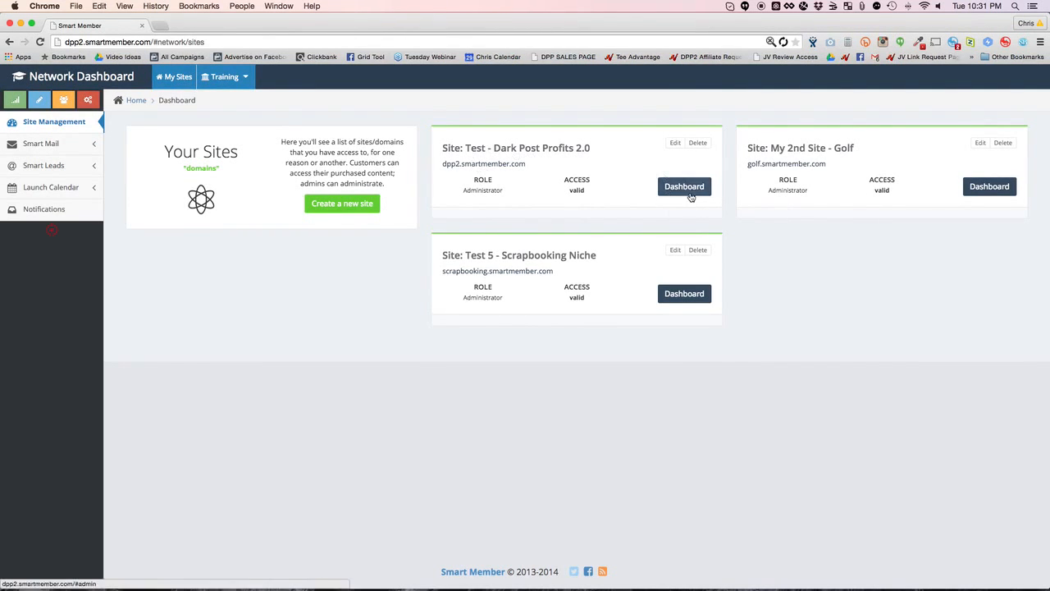
# Add a 'MODULE 1: FB AD BASICS' module to Dark Post Profits 2.0, then delete it.
pyautogui.click(684, 187)
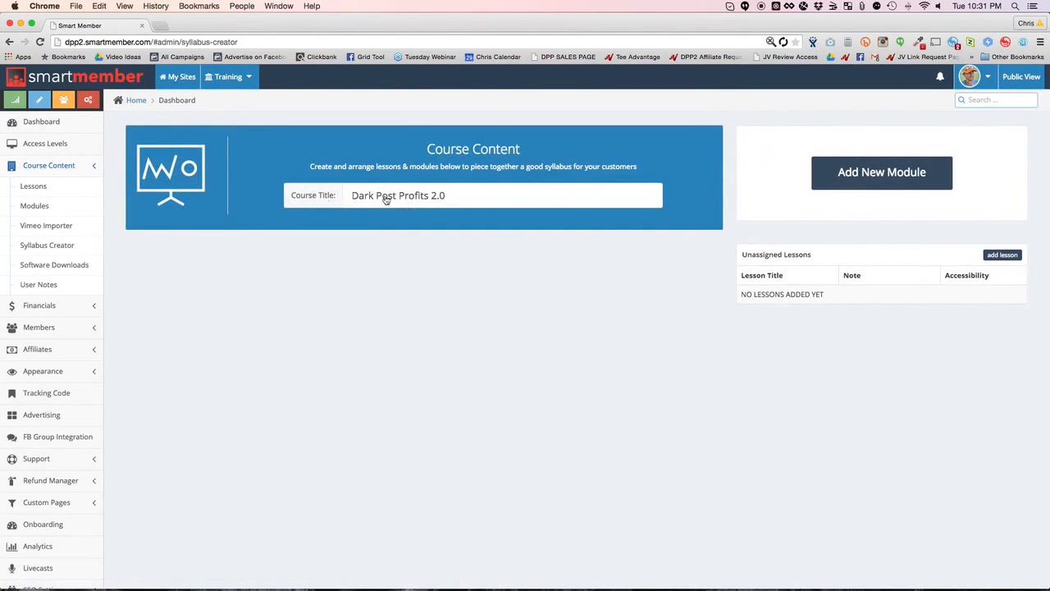
pyautogui.moveTo(332, 188)
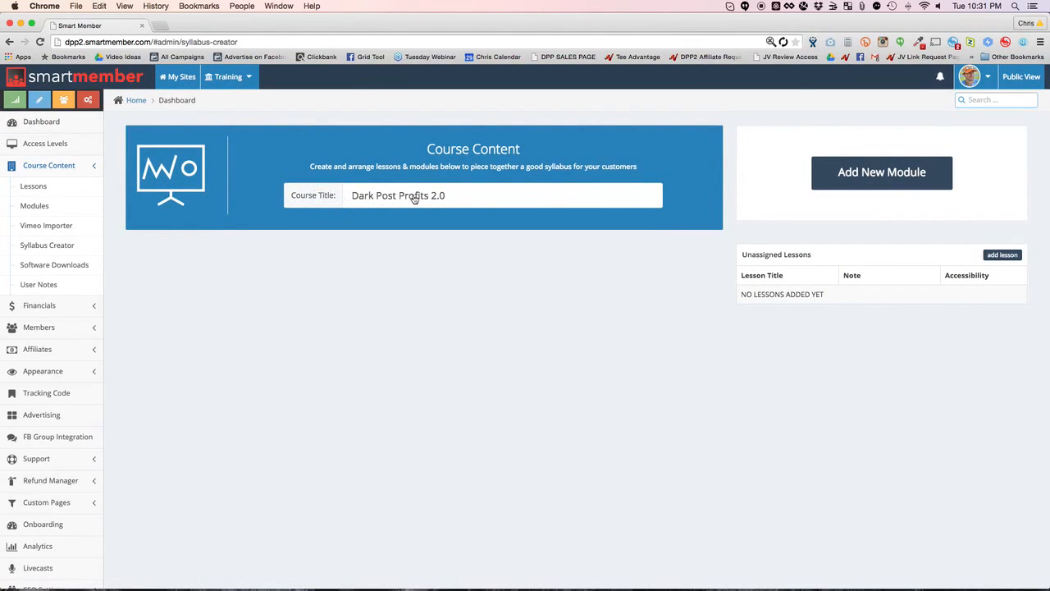
pyautogui.scroll(-3)
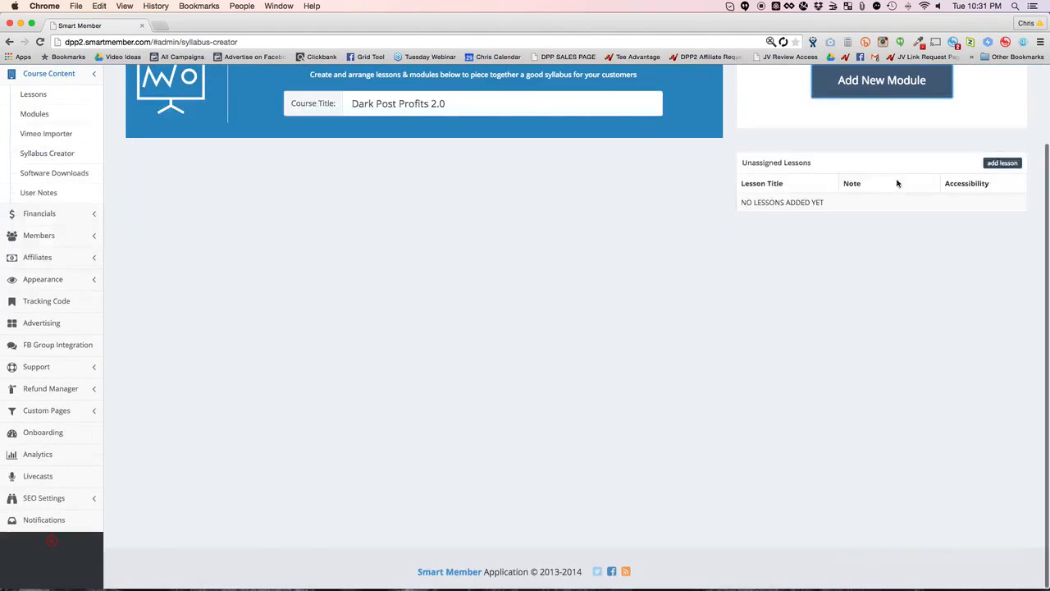
pyautogui.click(881, 80)
pyautogui.write('M')
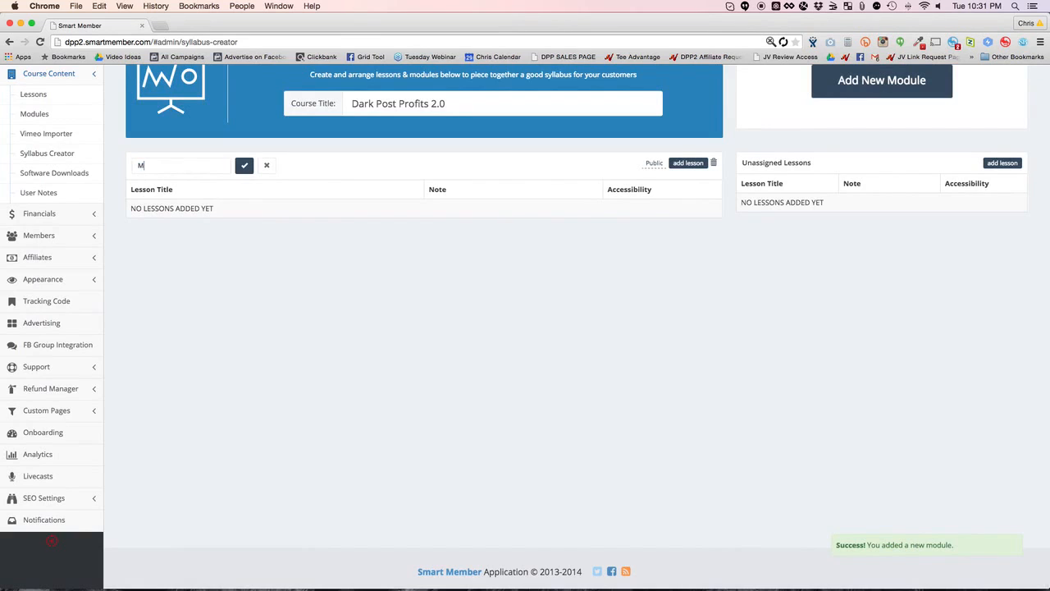
pyautogui.write('ODULE 1:')
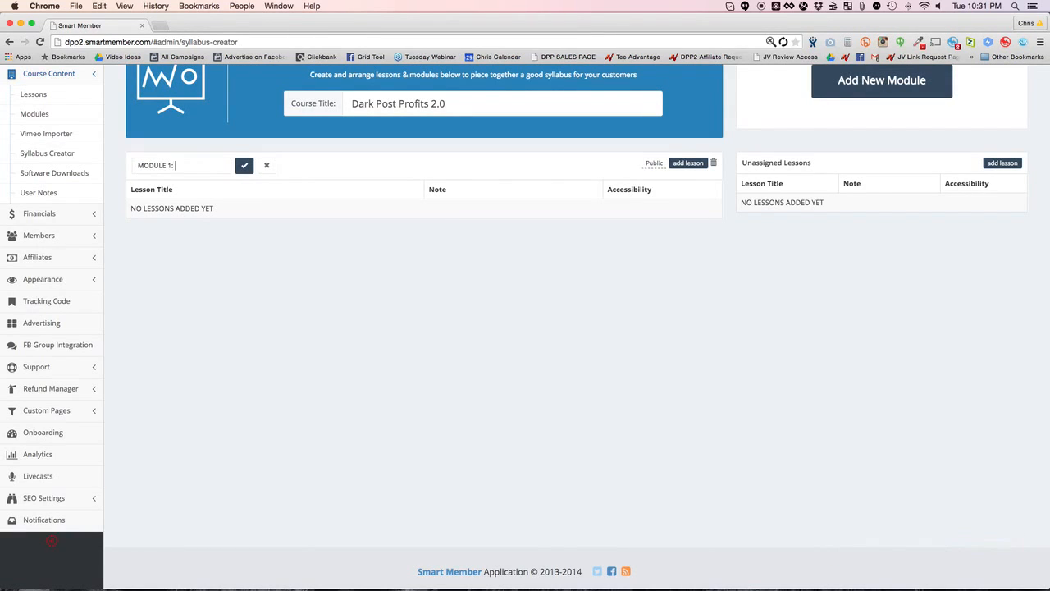
pyautogui.write('FB AD BASICS')
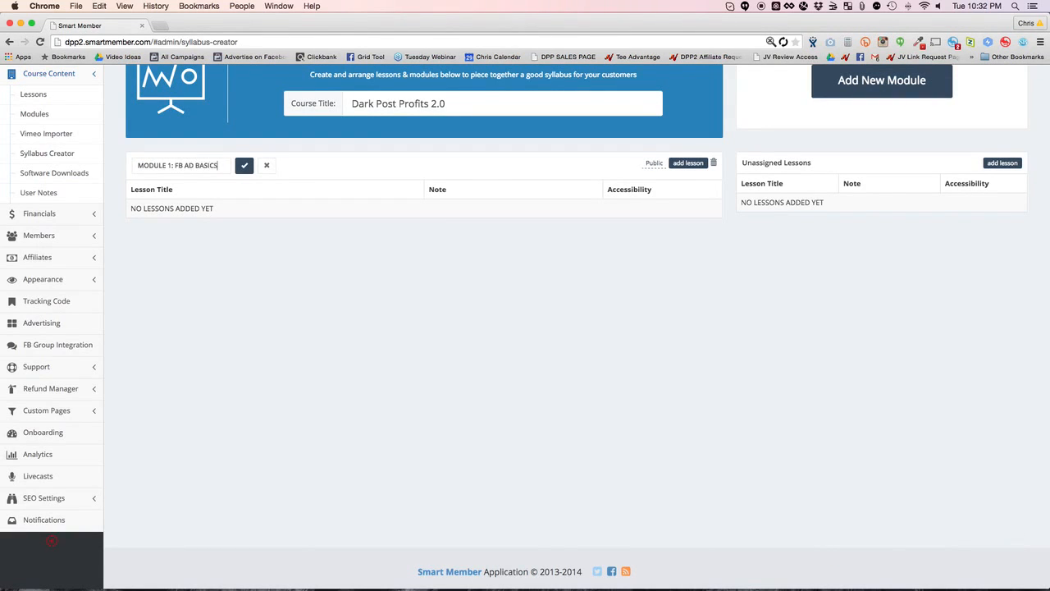
pyautogui.click(245, 165)
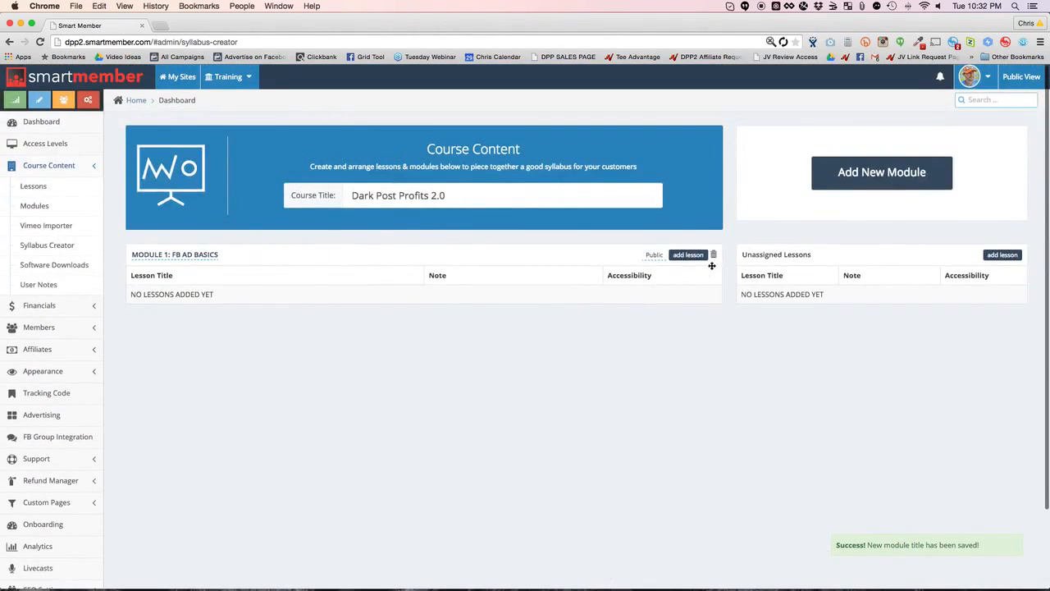
pyautogui.click(713, 255)
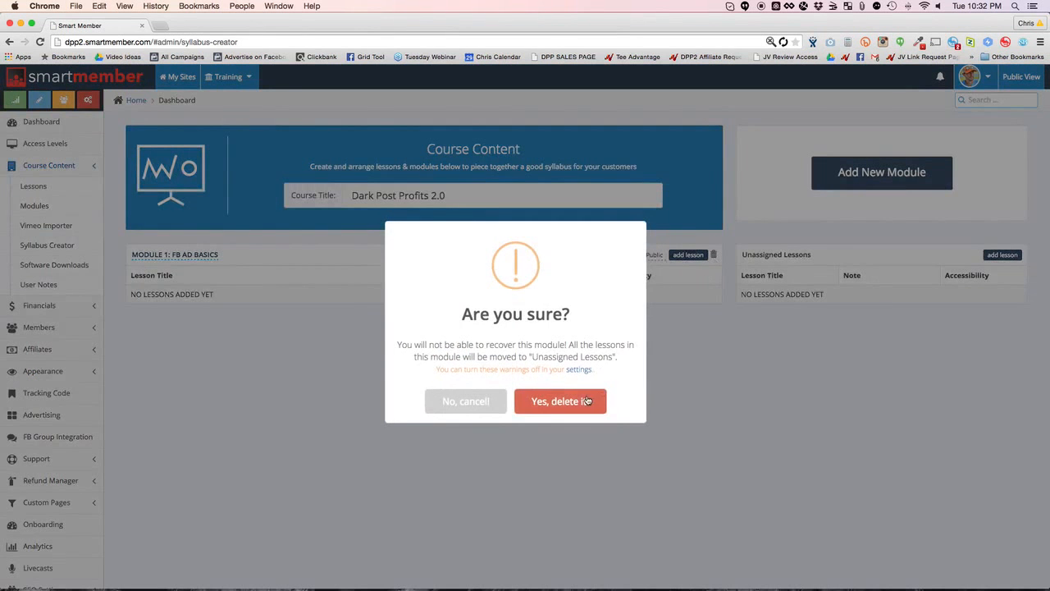
pyautogui.click(561, 402)
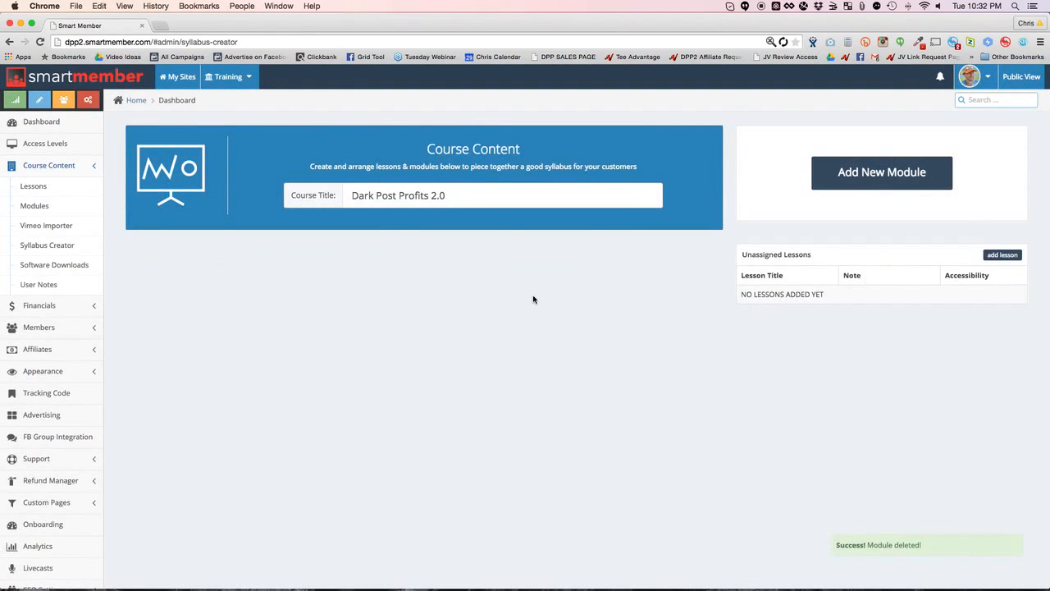
pyautogui.moveTo(46, 225)
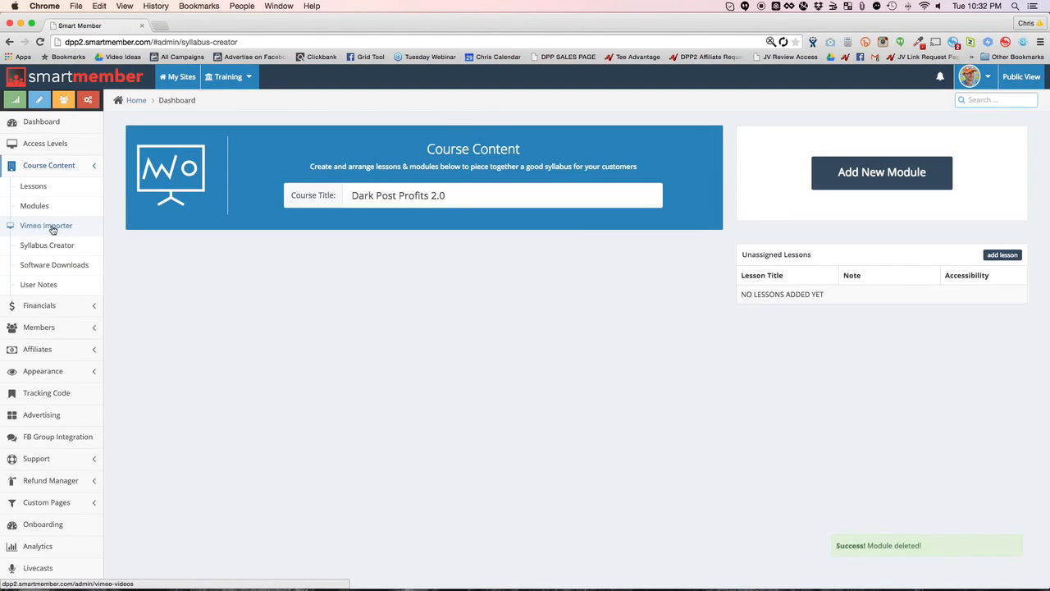
# Connect the Vimeo account to Smart Member's Vimeo Importer.
pyautogui.click(46, 226)
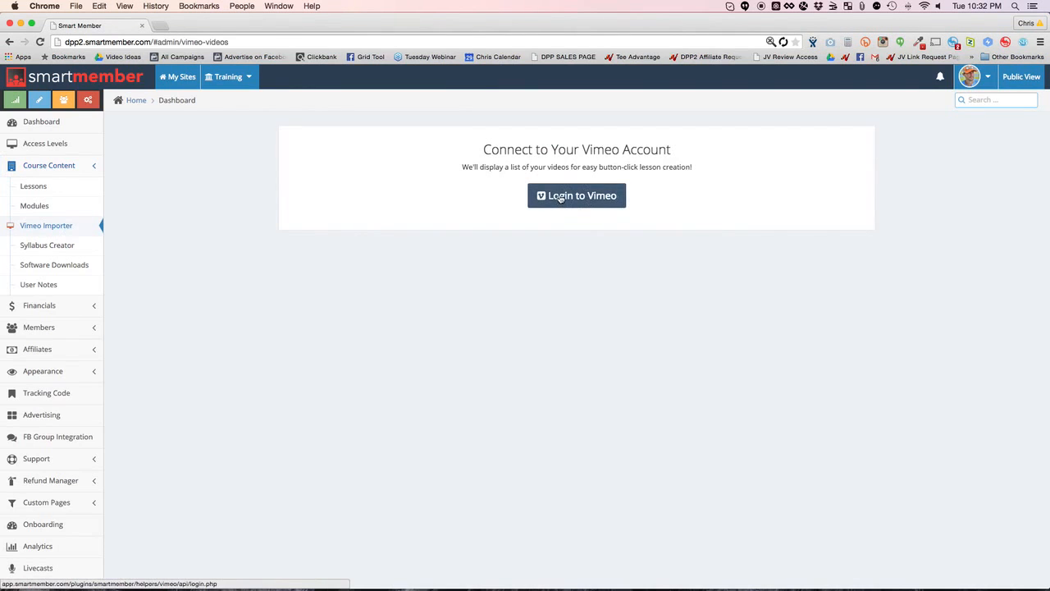
pyautogui.click(576, 195)
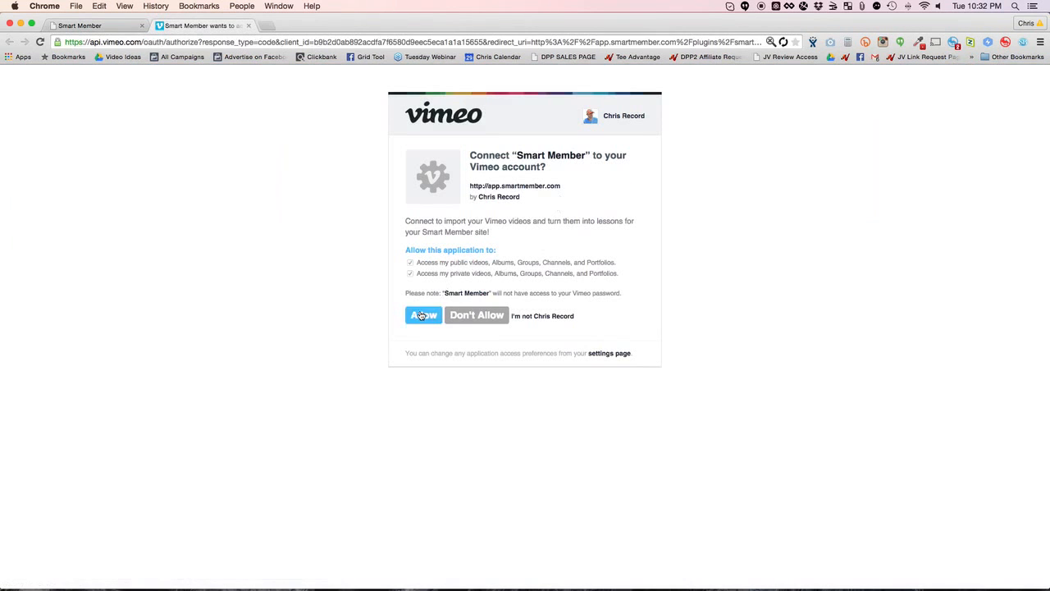
pyautogui.click(423, 315)
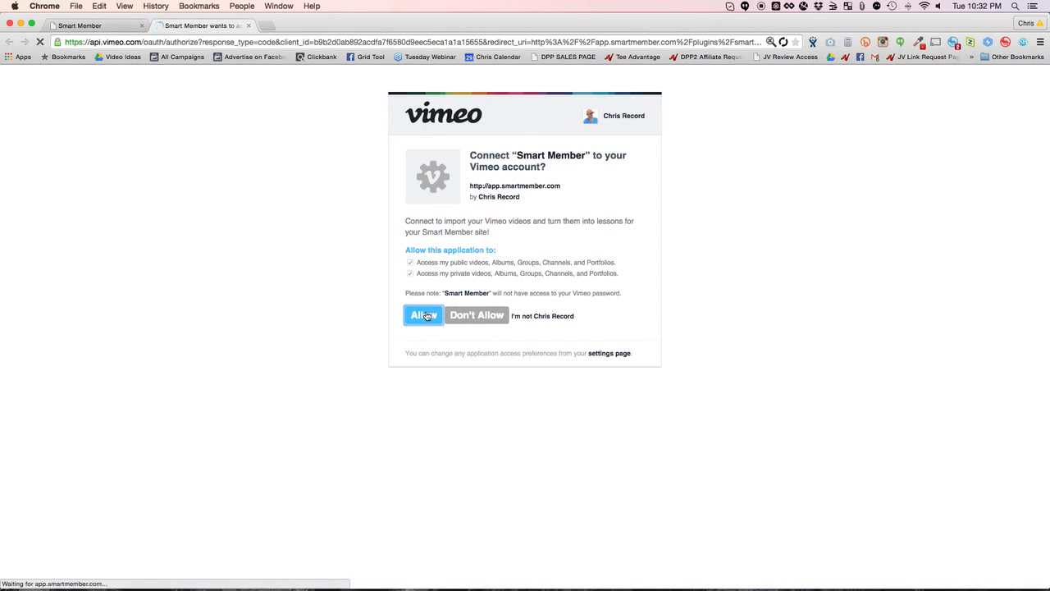
pyautogui.click(423, 315)
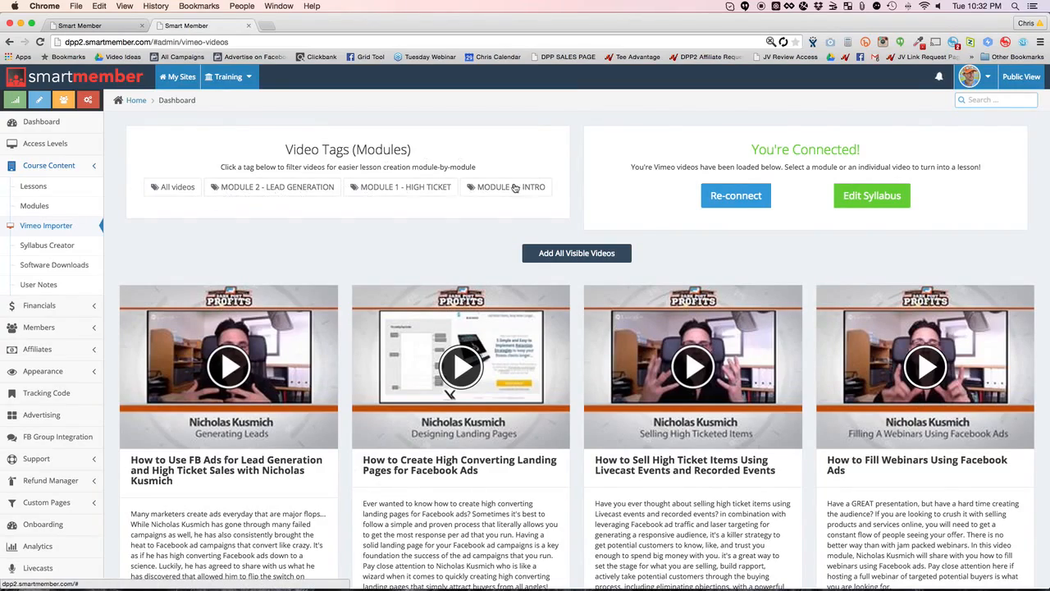
# Filter the imported Vimeo videos by the MODULE 0 - INTRO tag.
pyautogui.scroll(-3)
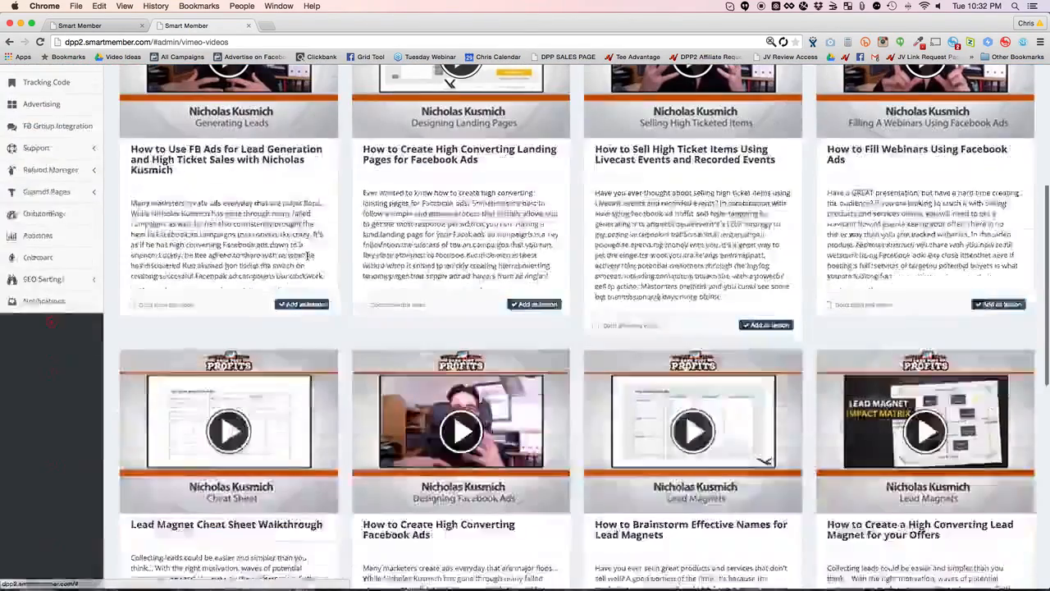
pyautogui.scroll(3)
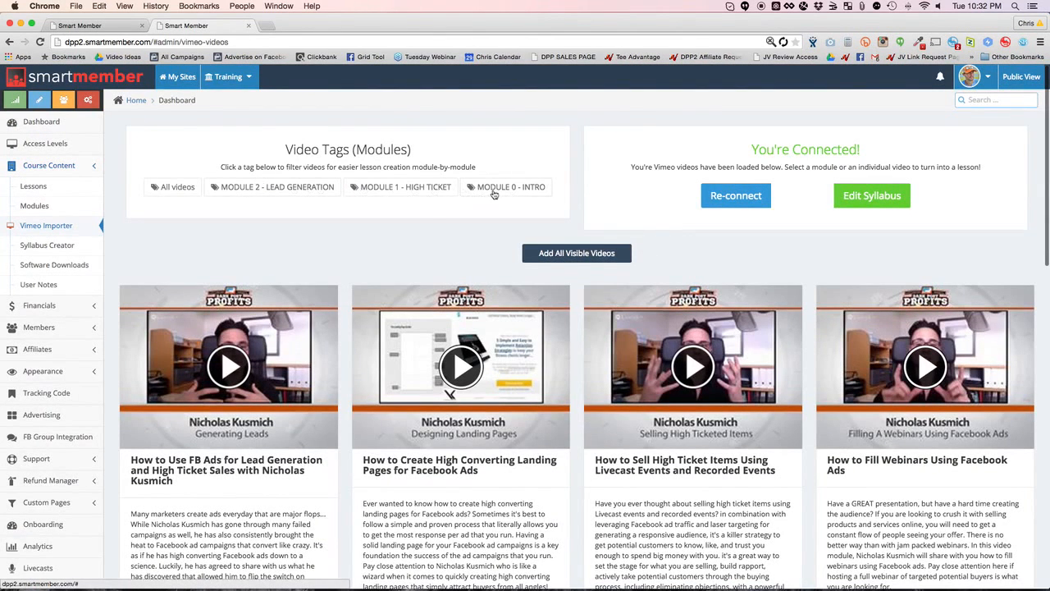
pyautogui.click(576, 252)
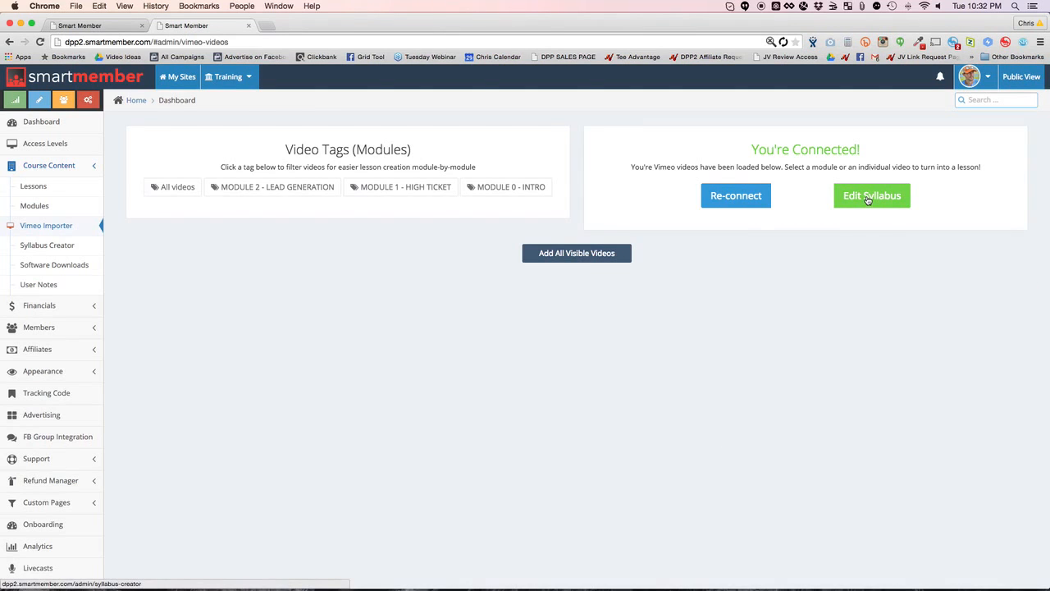
# Order the syllabus as Modules 0, 1, 2 and keep the introduction lesson Public.
pyautogui.click(872, 195)
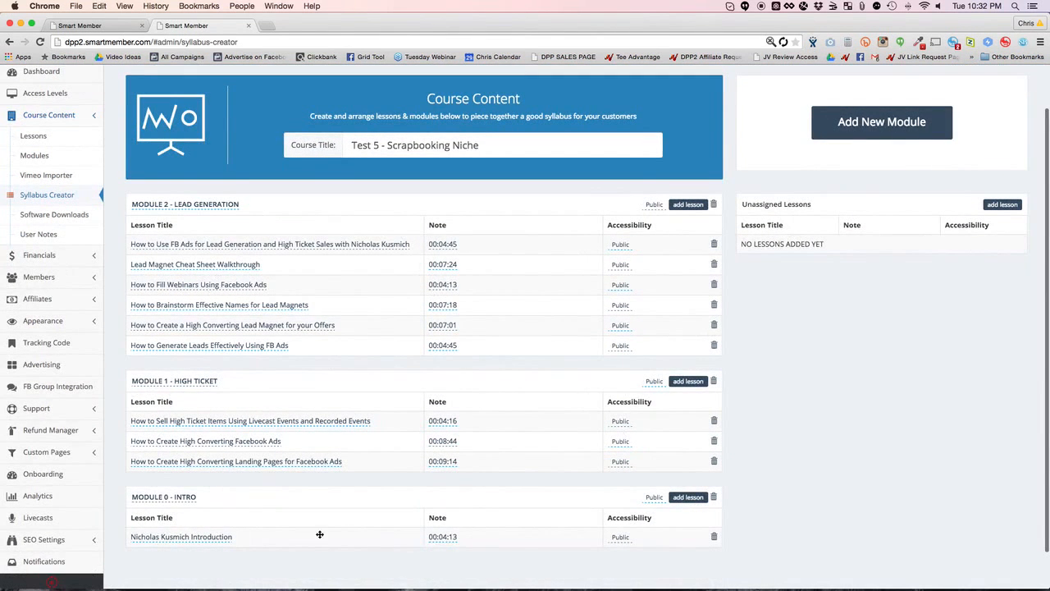
pyautogui.moveTo(255, 503)
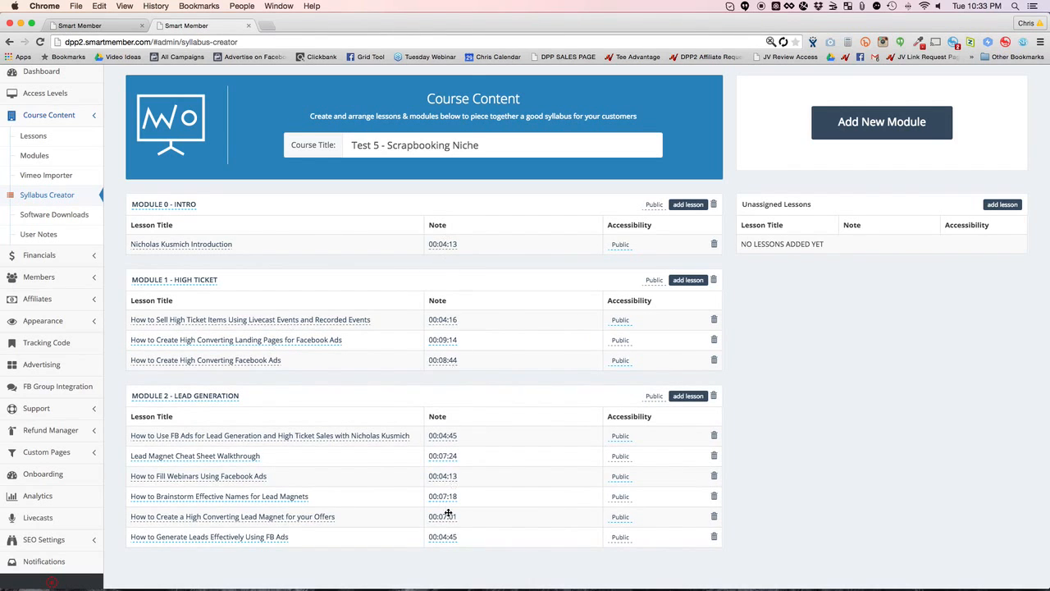
pyautogui.moveTo(624, 497)
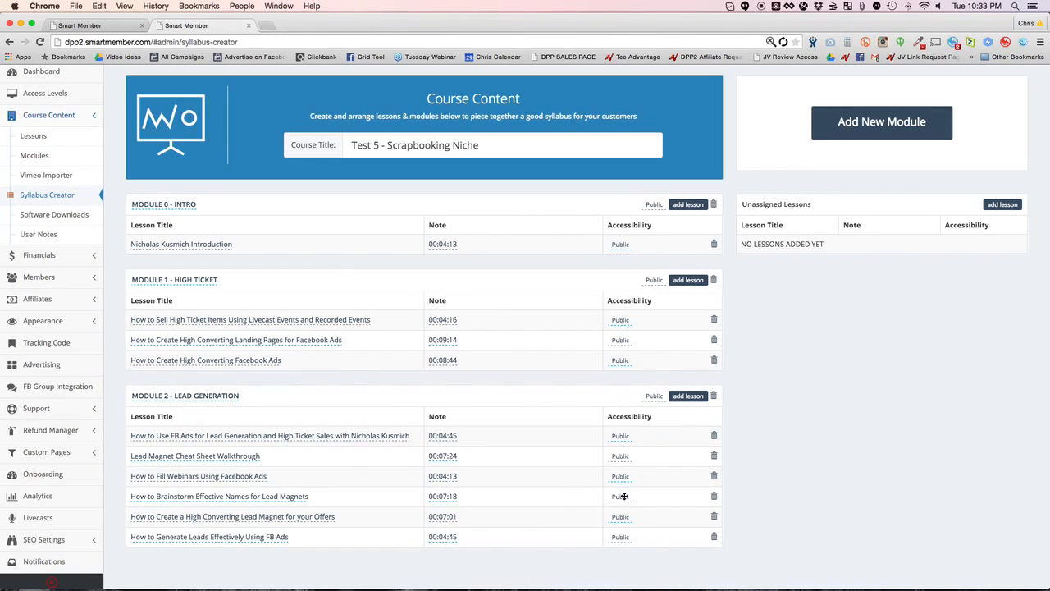
pyautogui.moveTo(631, 234)
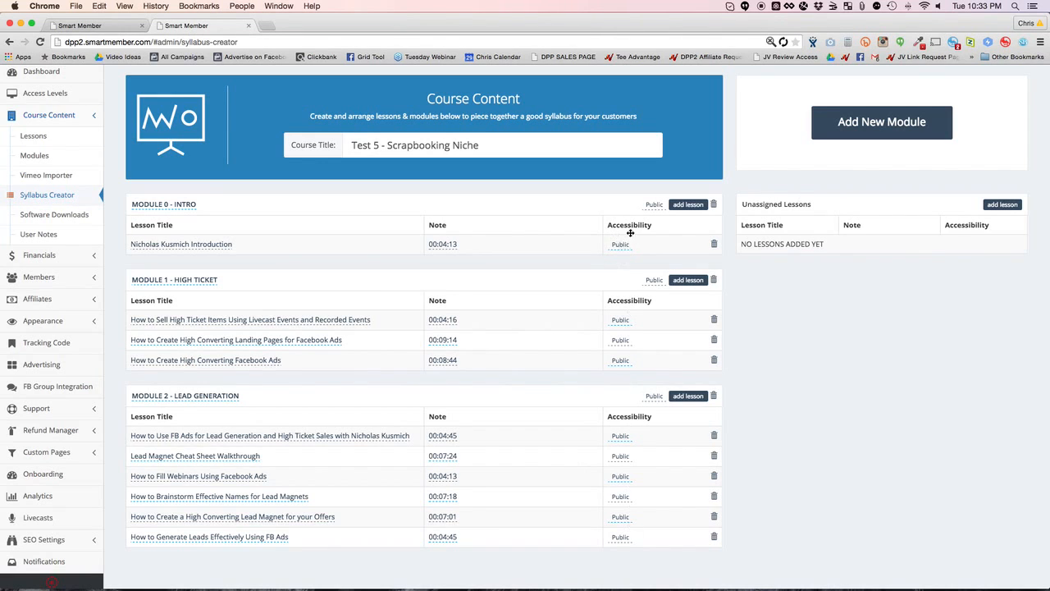
pyautogui.click(621, 244)
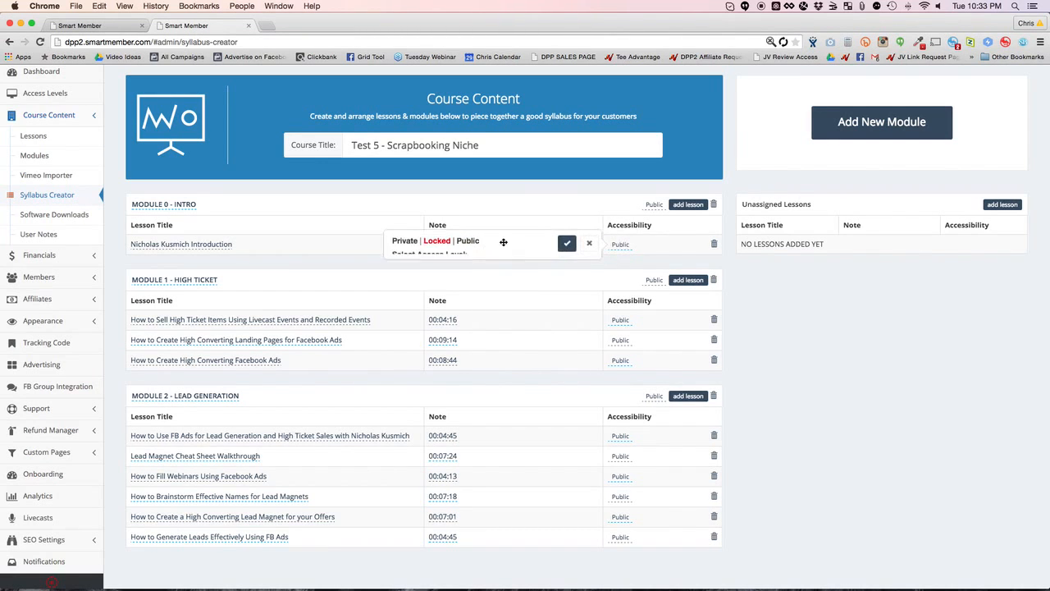
pyautogui.click(405, 240)
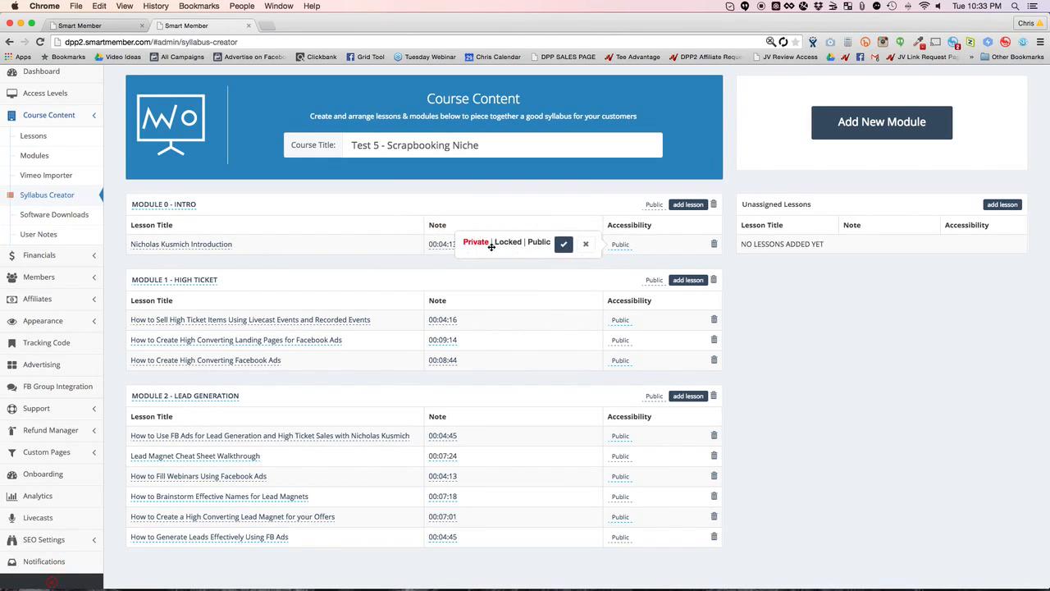
pyautogui.moveTo(544, 246)
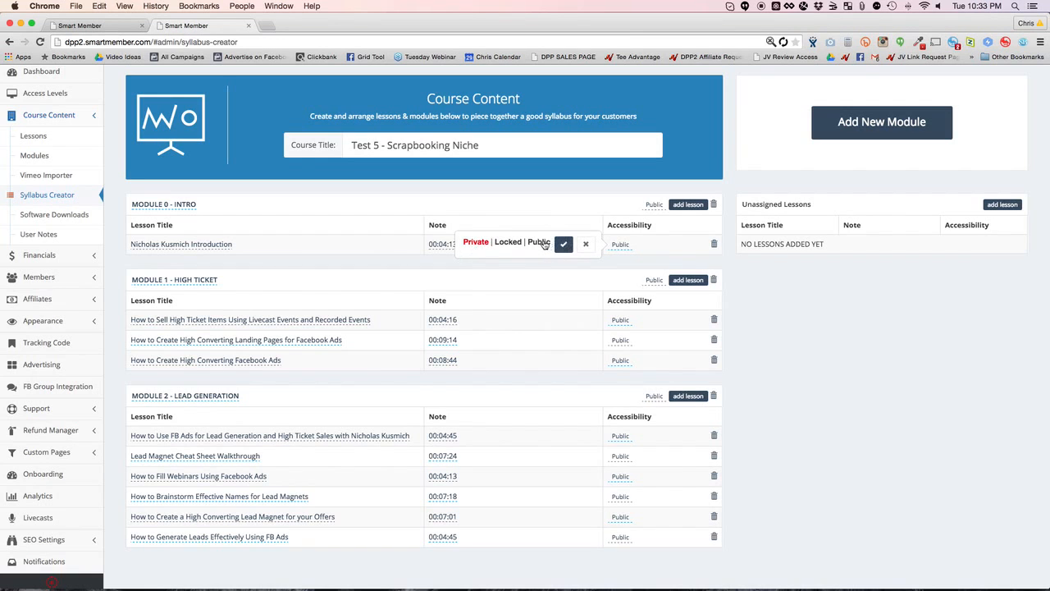
pyautogui.click(586, 244)
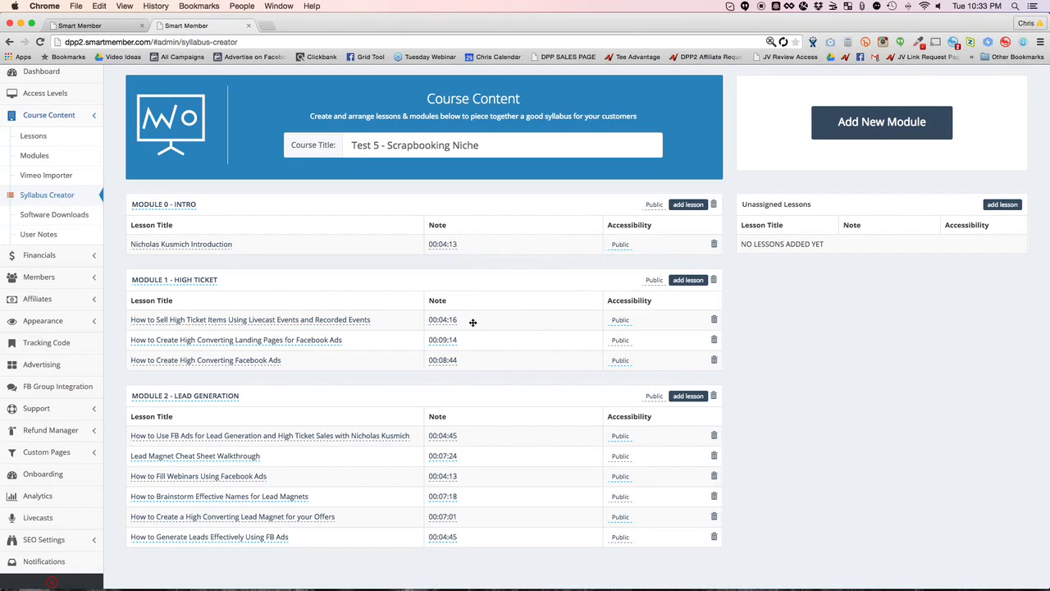
pyautogui.moveTo(655, 235)
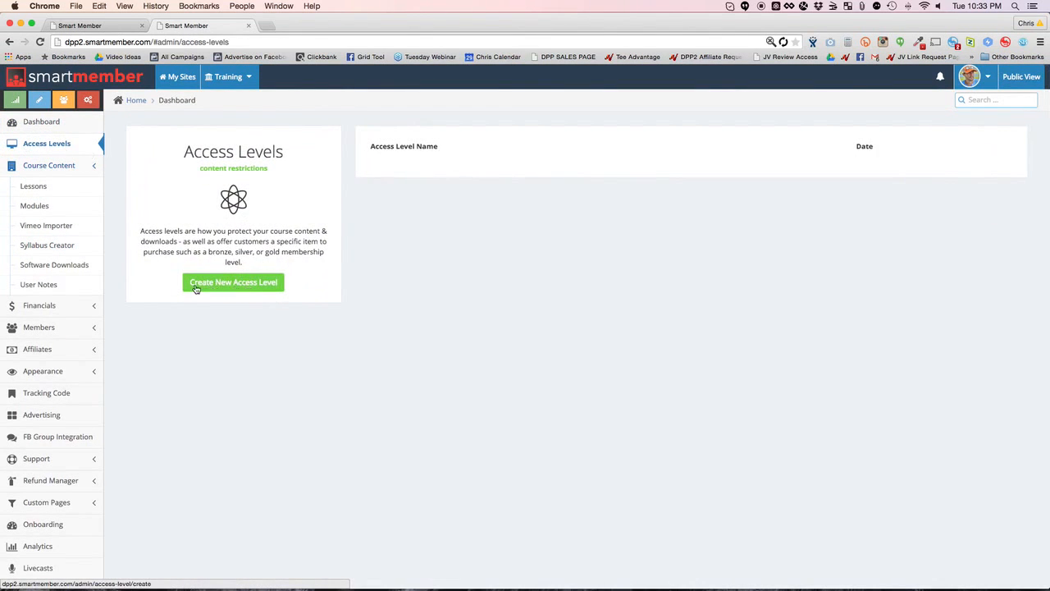
# Create BASIC MEMBERS, PRO MEMBERS and VIP MEMBERS access levels, then reopen the Syllabus Creator.
pyautogui.click(233, 282)
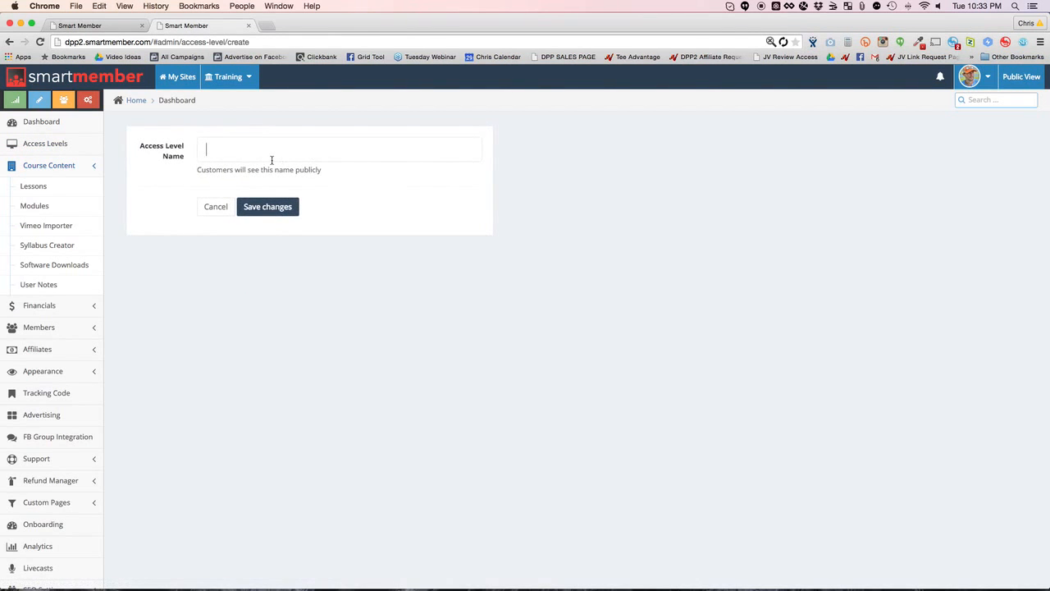
pyautogui.write('BASIC MEMBERS')
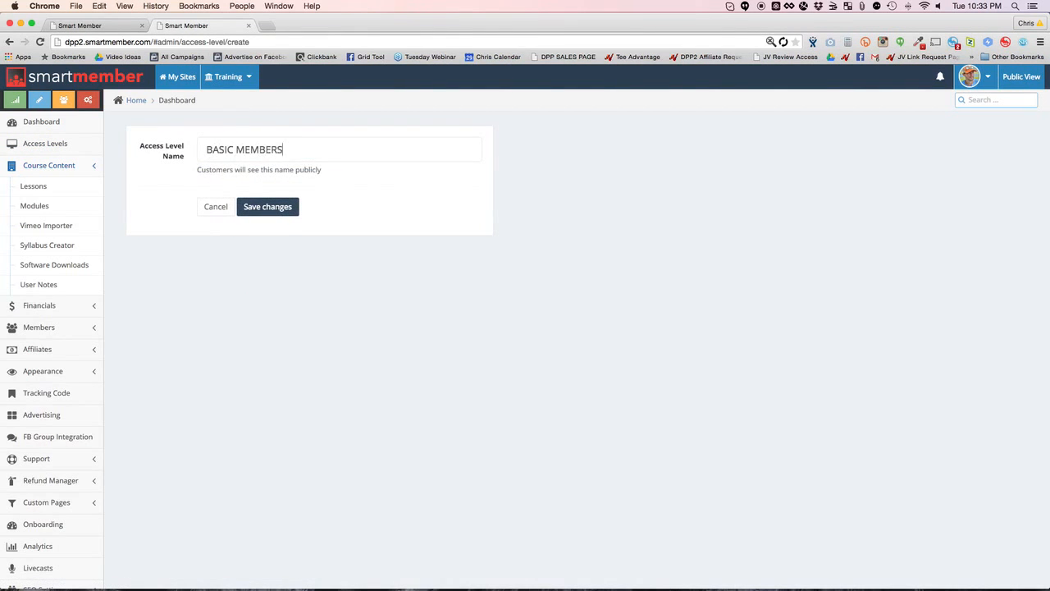
pyautogui.click(268, 206)
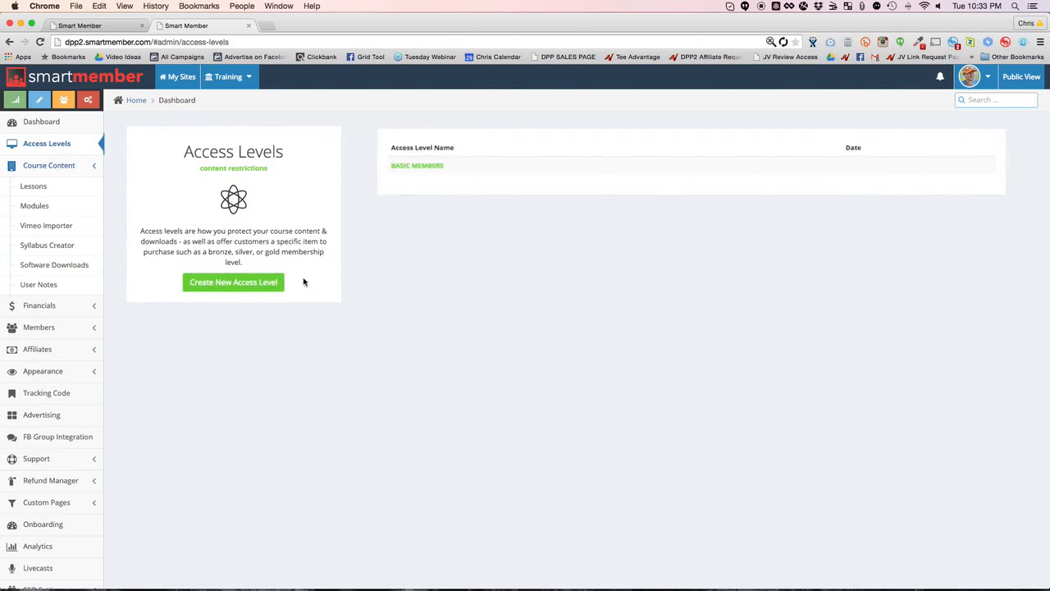
pyautogui.click(233, 281)
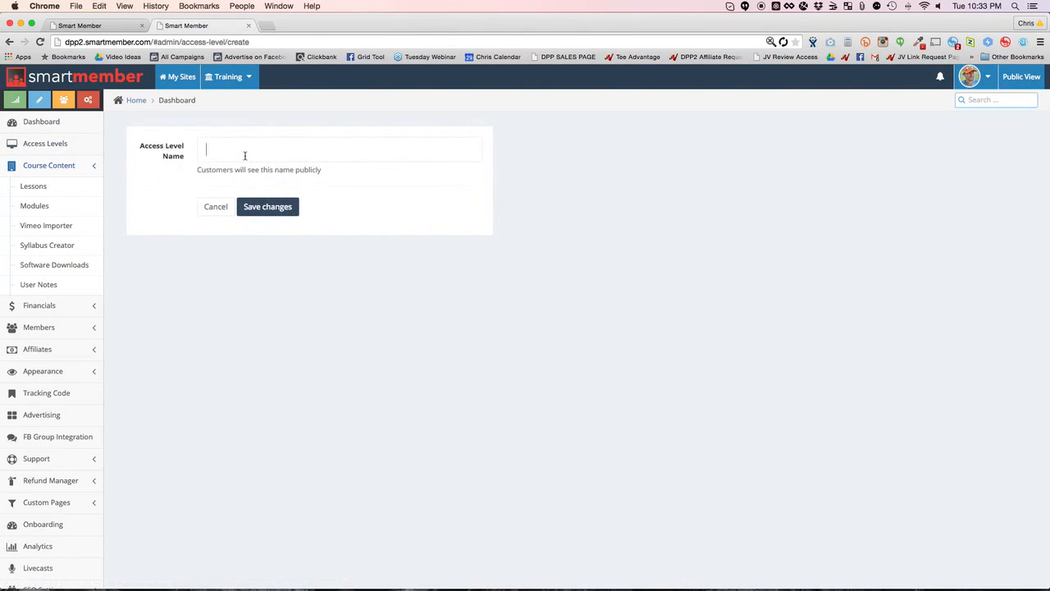
pyautogui.write('PRO MEMBERS')
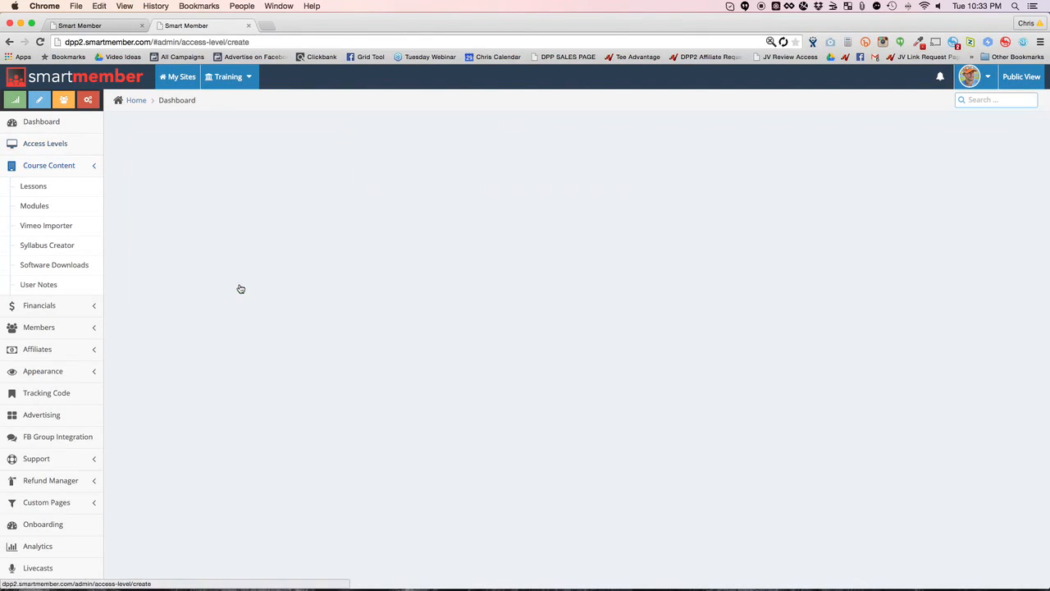
pyautogui.write('VIP')
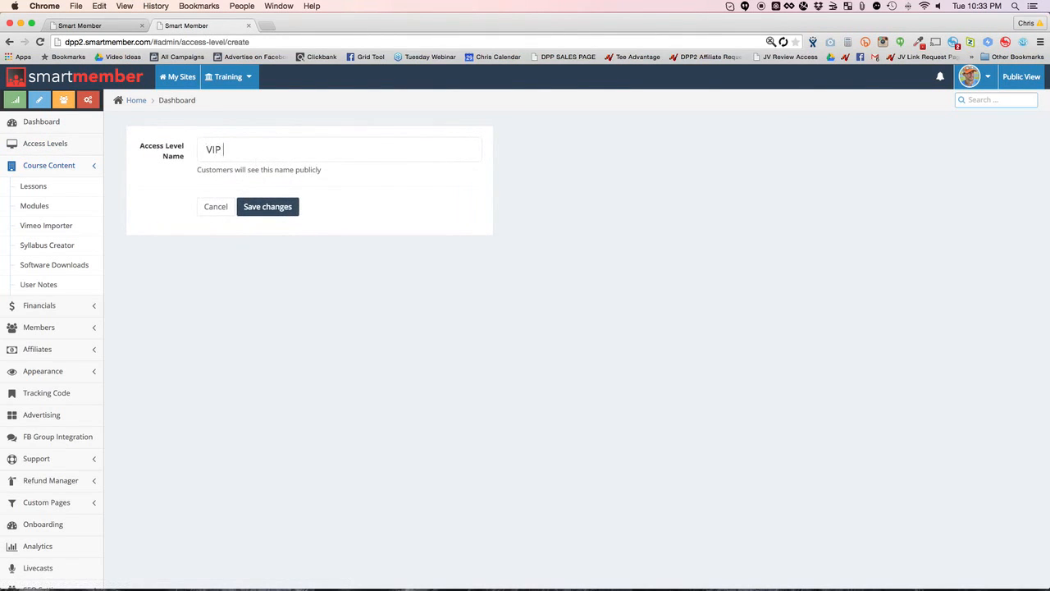
pyautogui.write('MEMBERS')
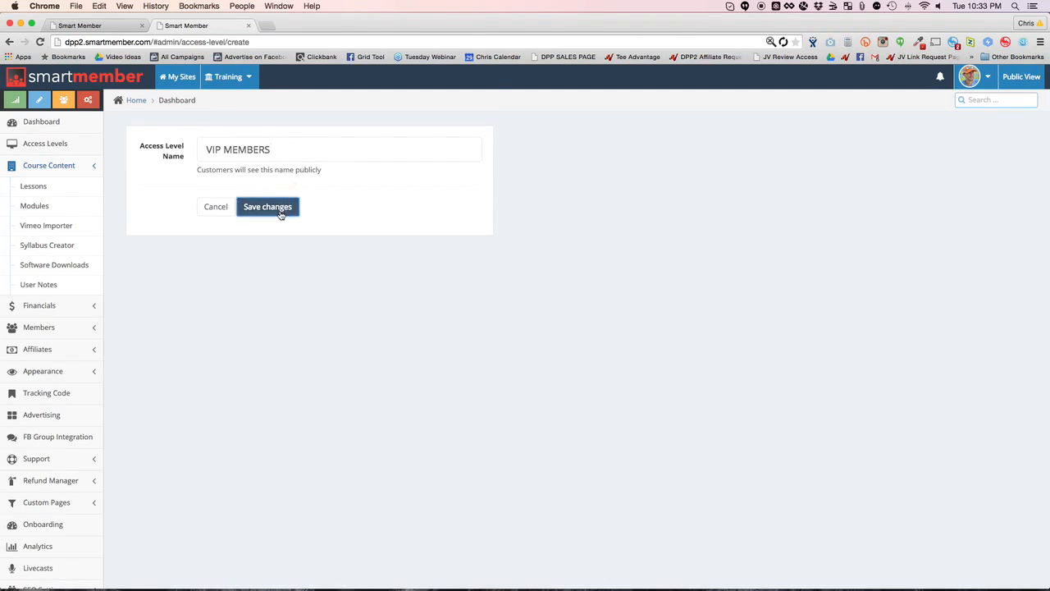
pyautogui.click(267, 206)
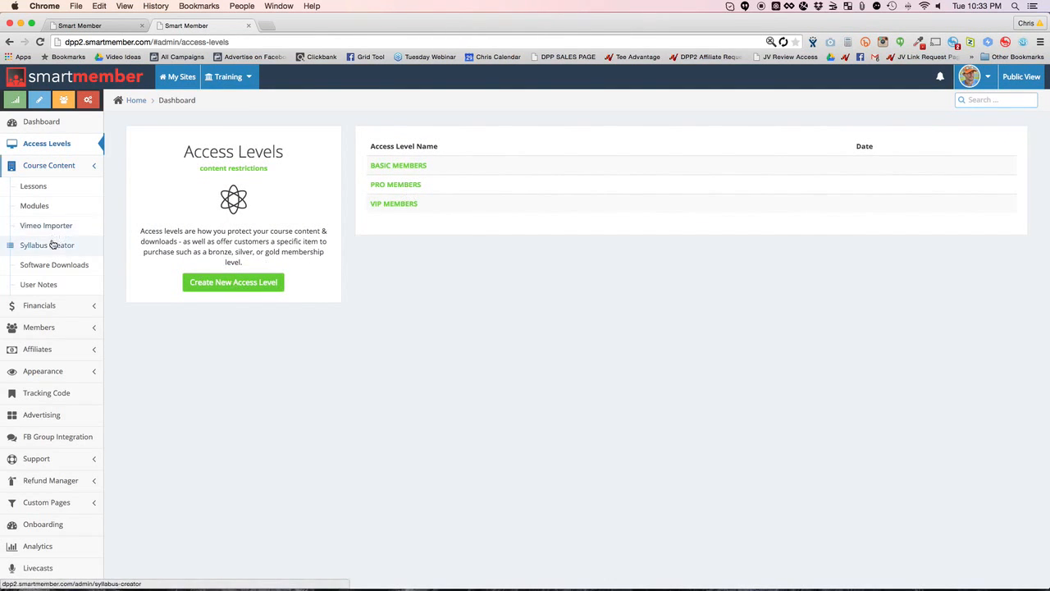
pyautogui.click(47, 245)
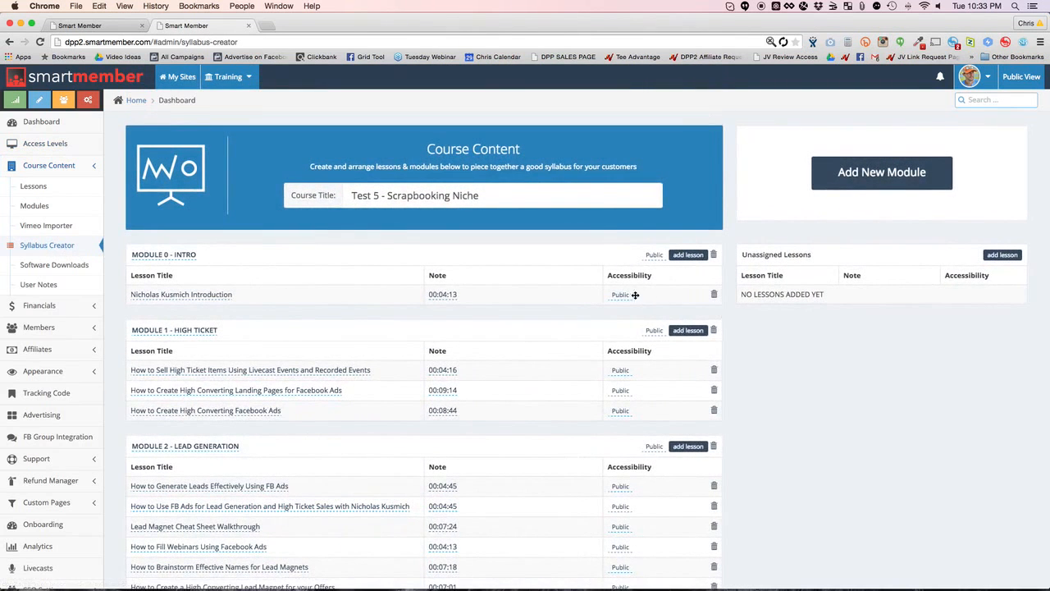
pyautogui.click(620, 294)
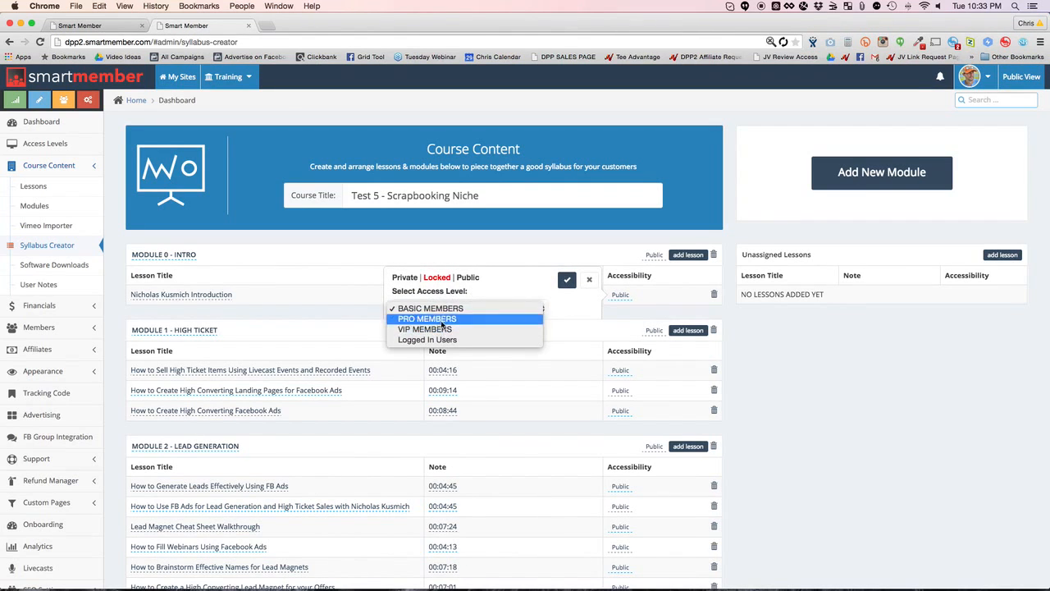
pyautogui.moveTo(223, 389)
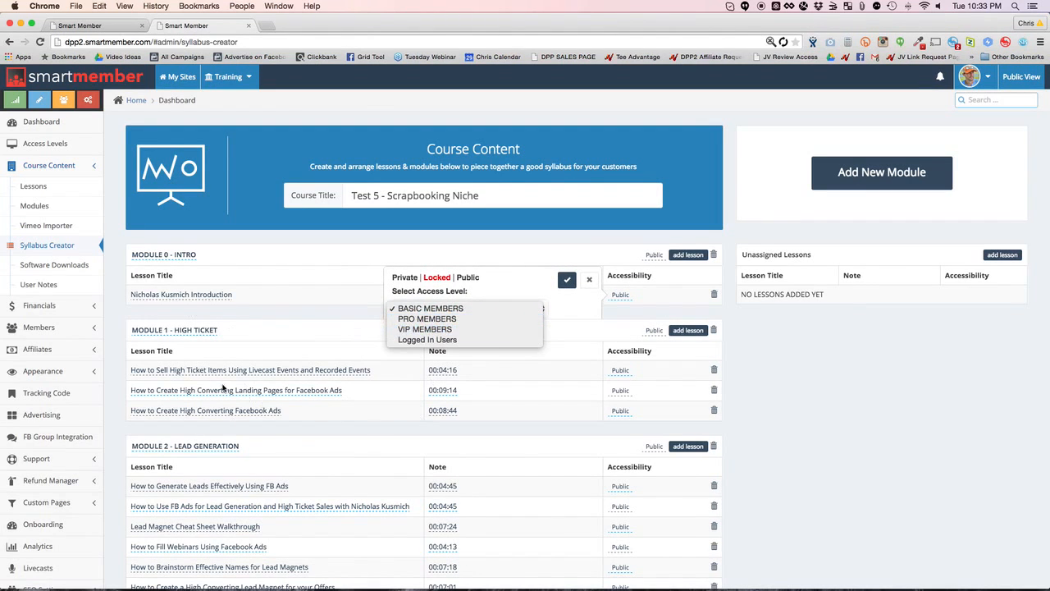
pyautogui.moveTo(427, 318)
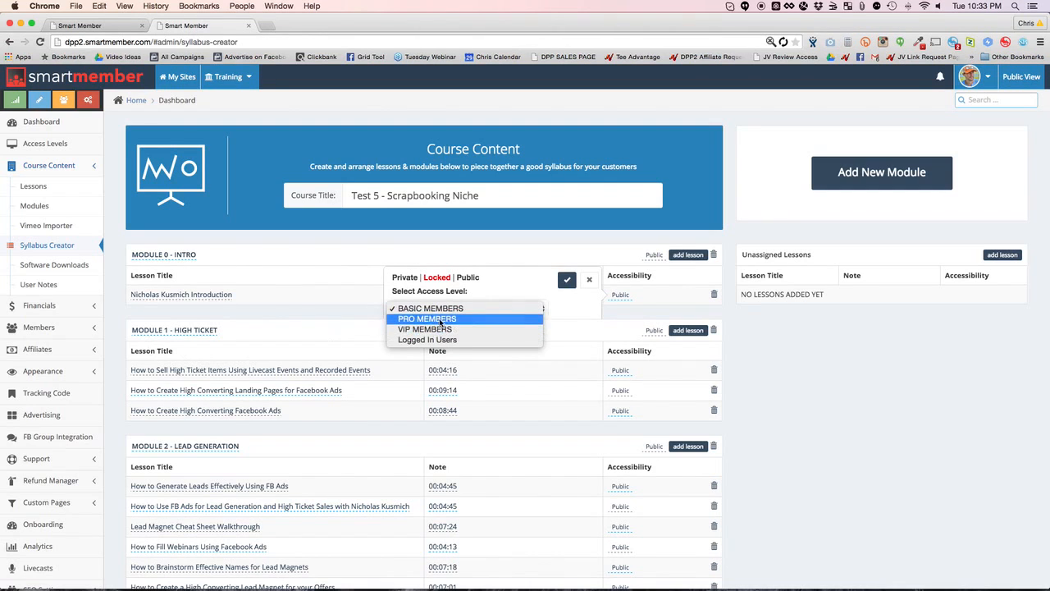
pyautogui.click(427, 319)
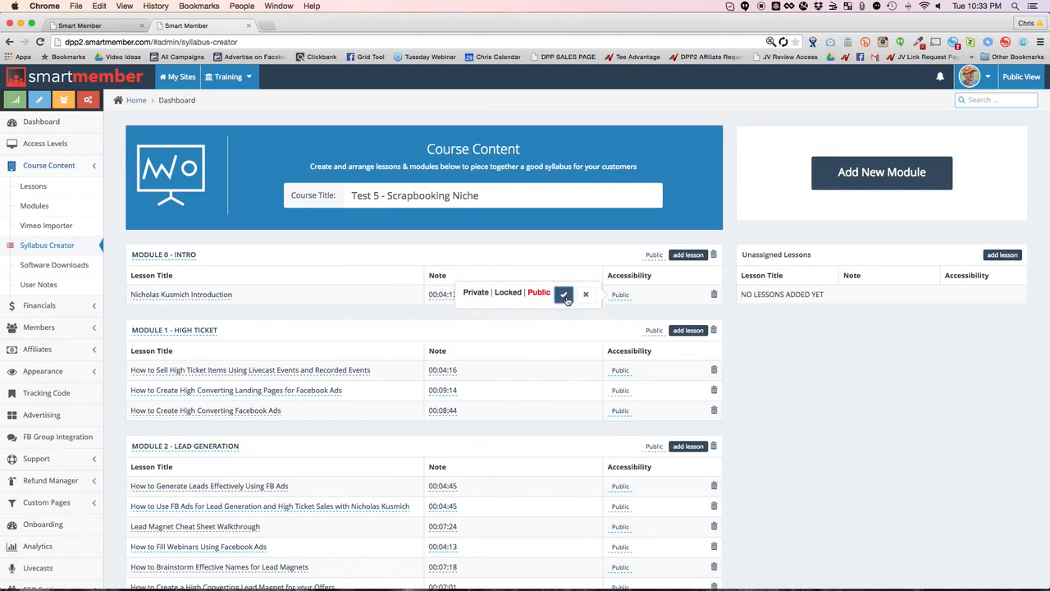
pyautogui.click(563, 294)
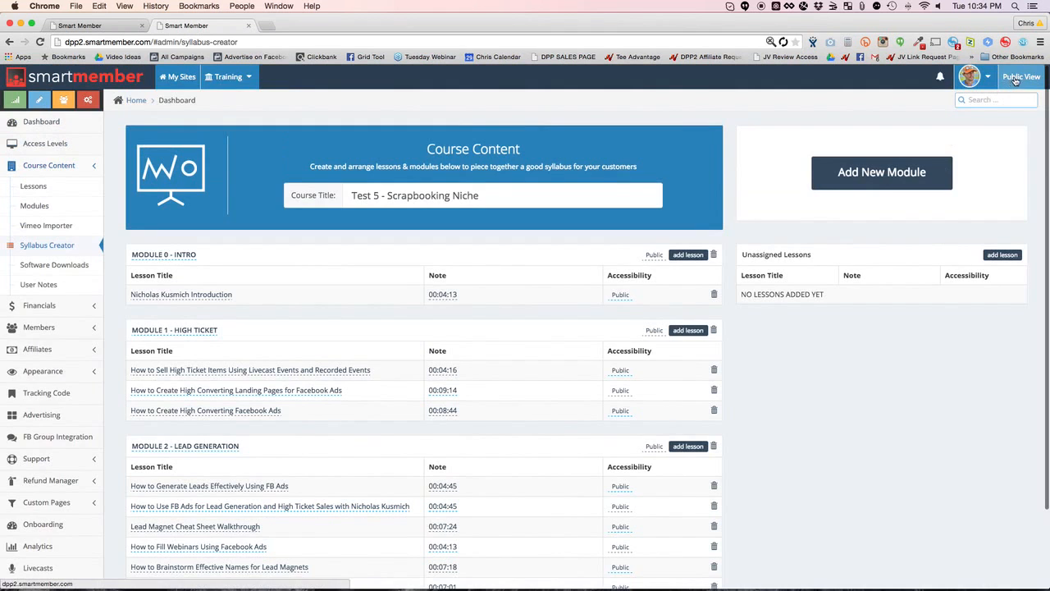
# Open the public Training page and its Nicholas Kusmich Introduction lesson.
pyautogui.click(1022, 76)
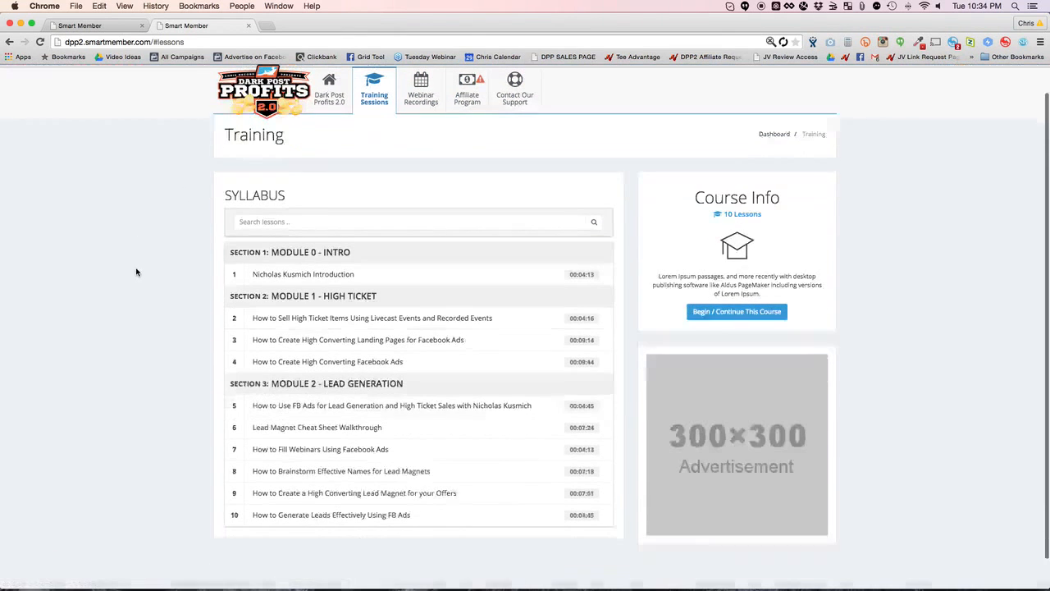
pyautogui.moveTo(880, 431)
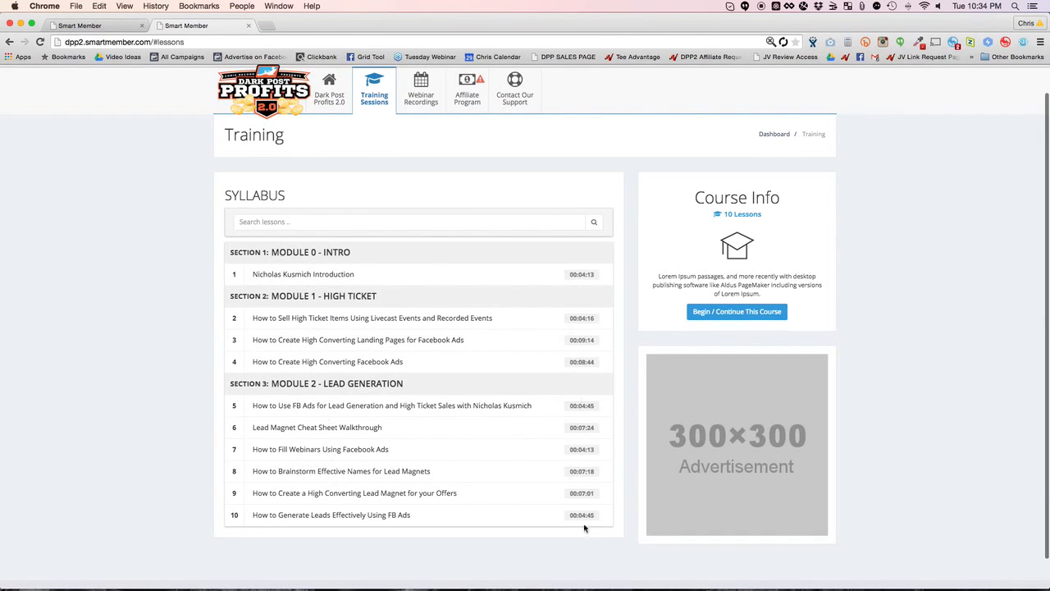
pyautogui.moveTo(308, 273)
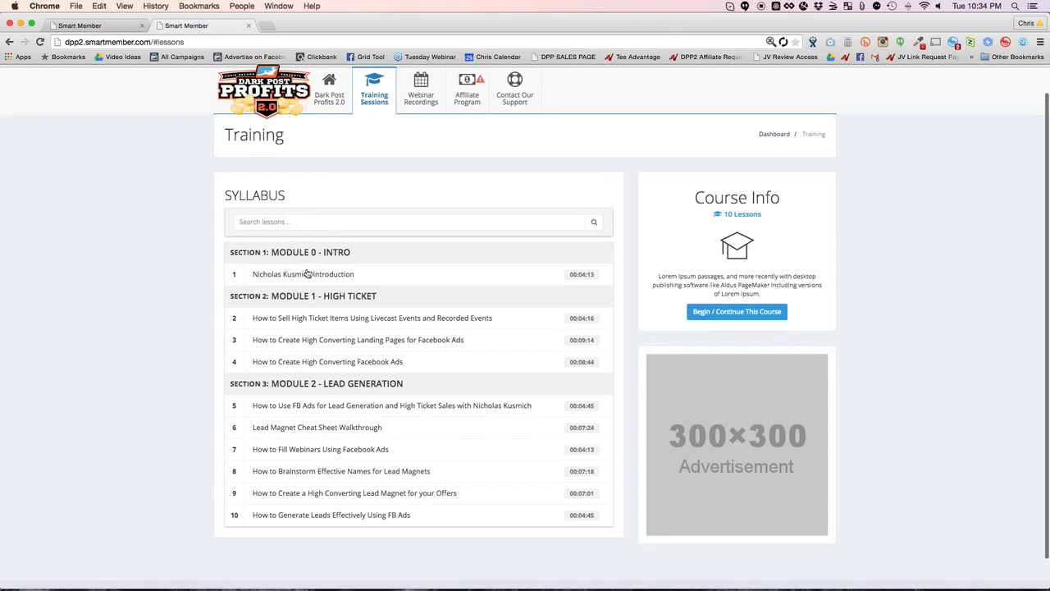
pyautogui.click(302, 274)
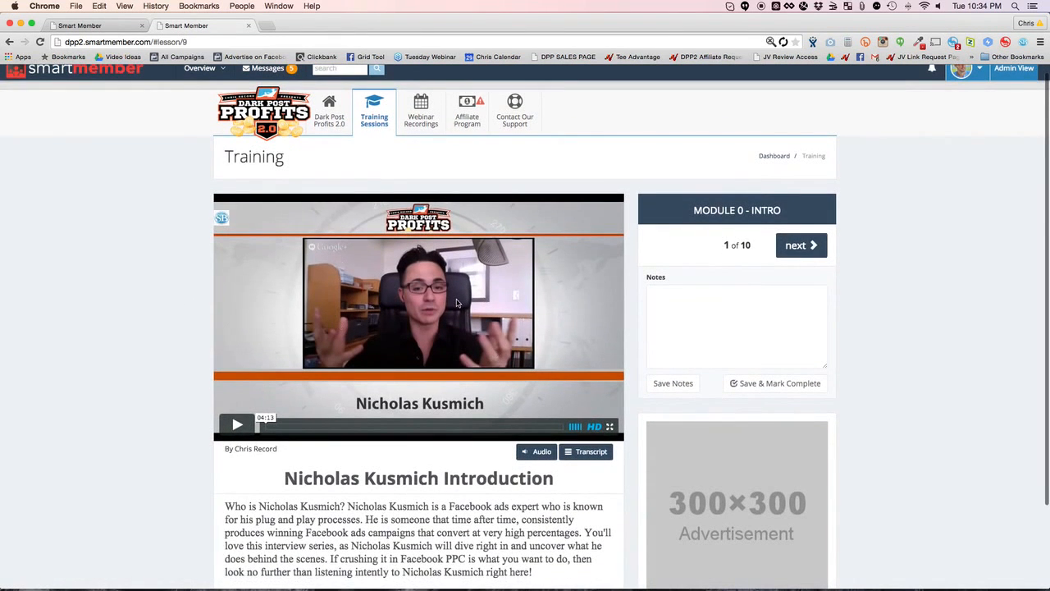
pyautogui.moveTo(495, 310)
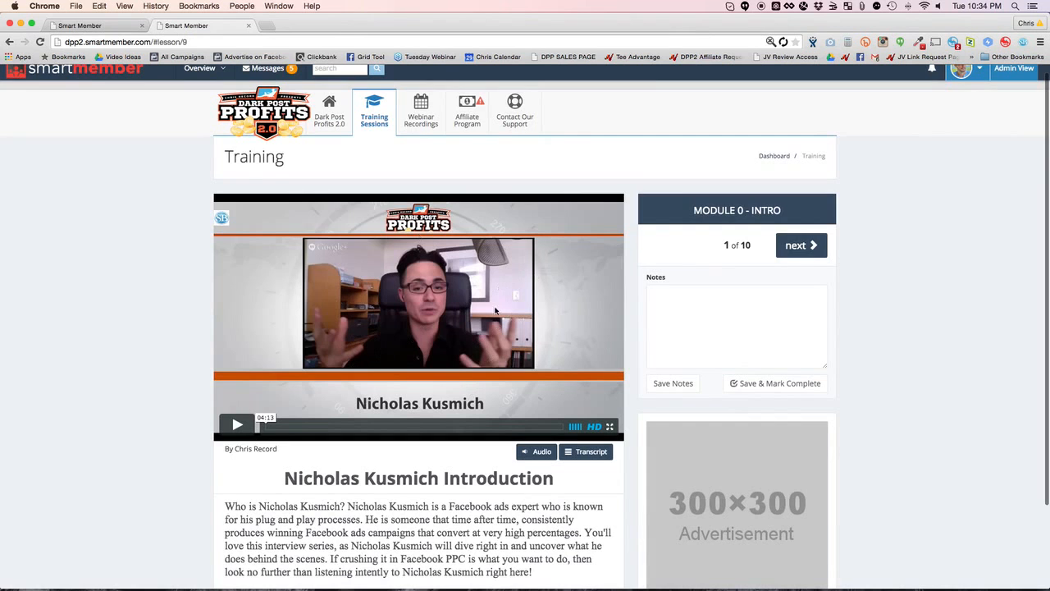
# Show the intro lesson's transcript, note 'TAKE NOTES', and advance to lesson 2.
pyautogui.scroll(-3)
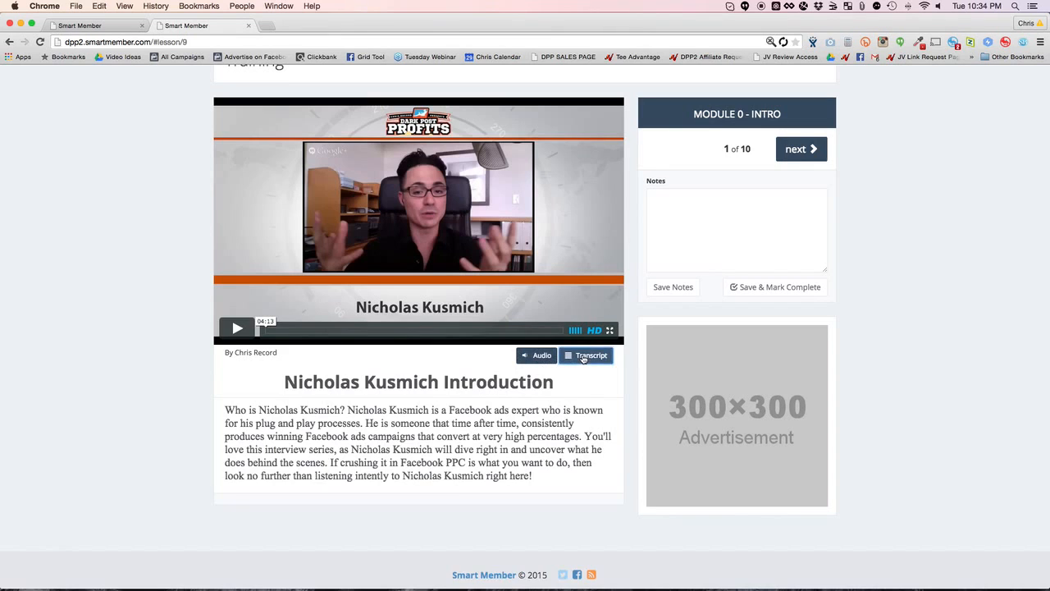
pyautogui.click(586, 355)
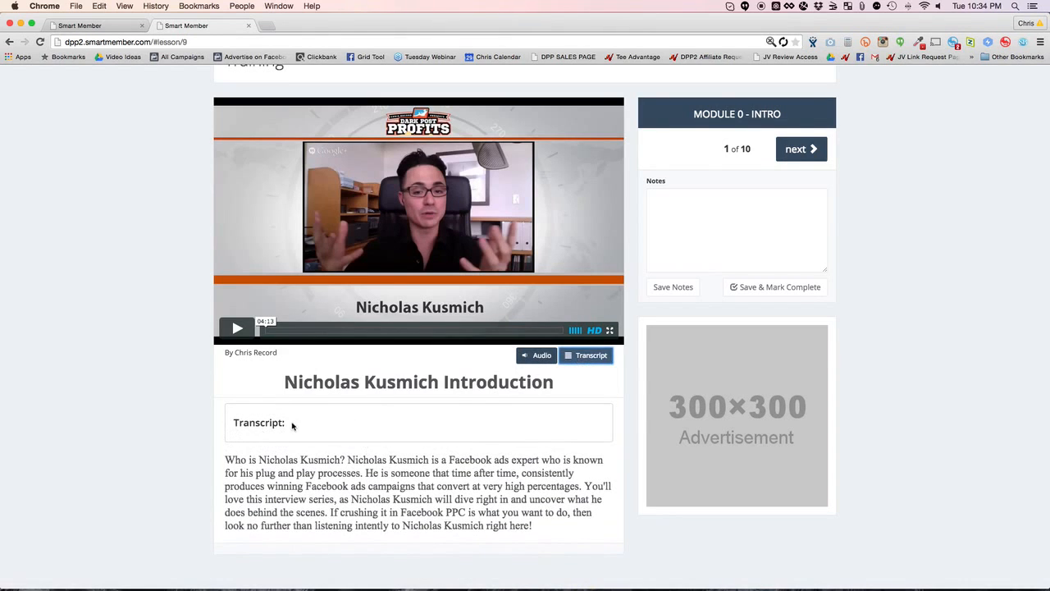
pyautogui.moveTo(515, 428)
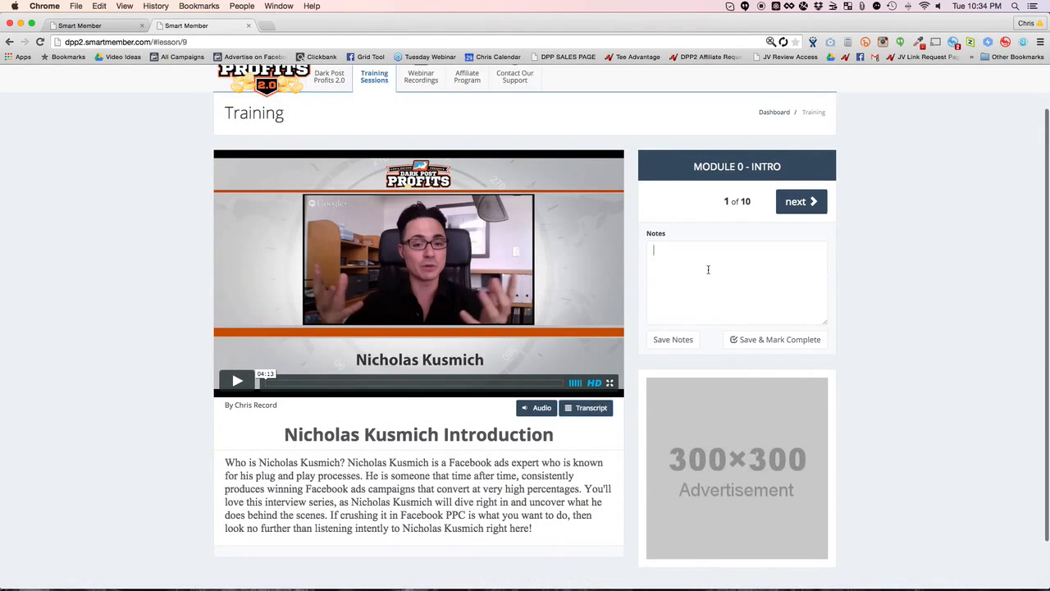
pyautogui.write('TAKE NOTES')
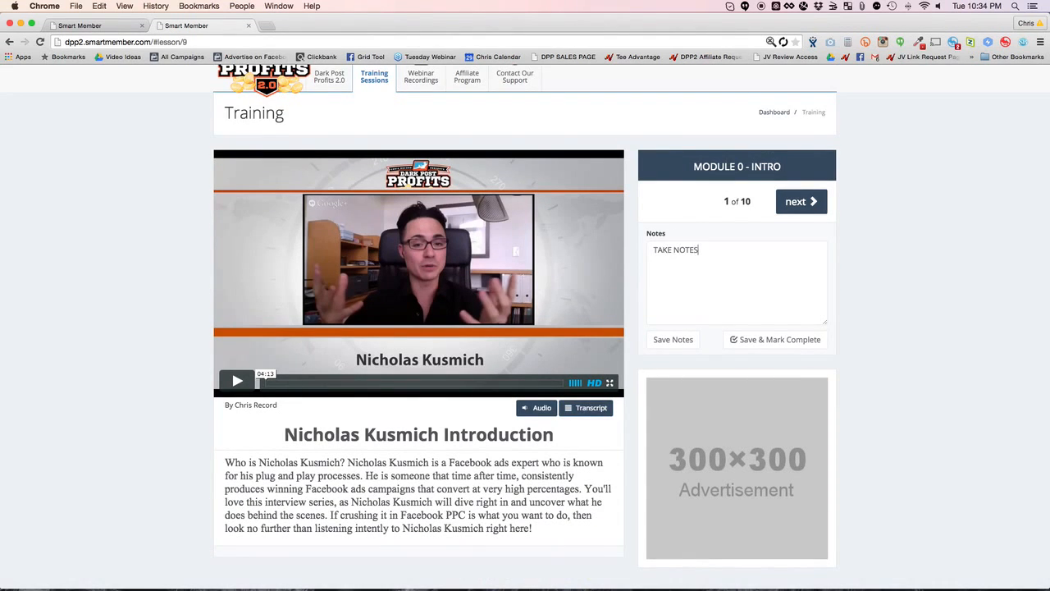
pyautogui.click(800, 201)
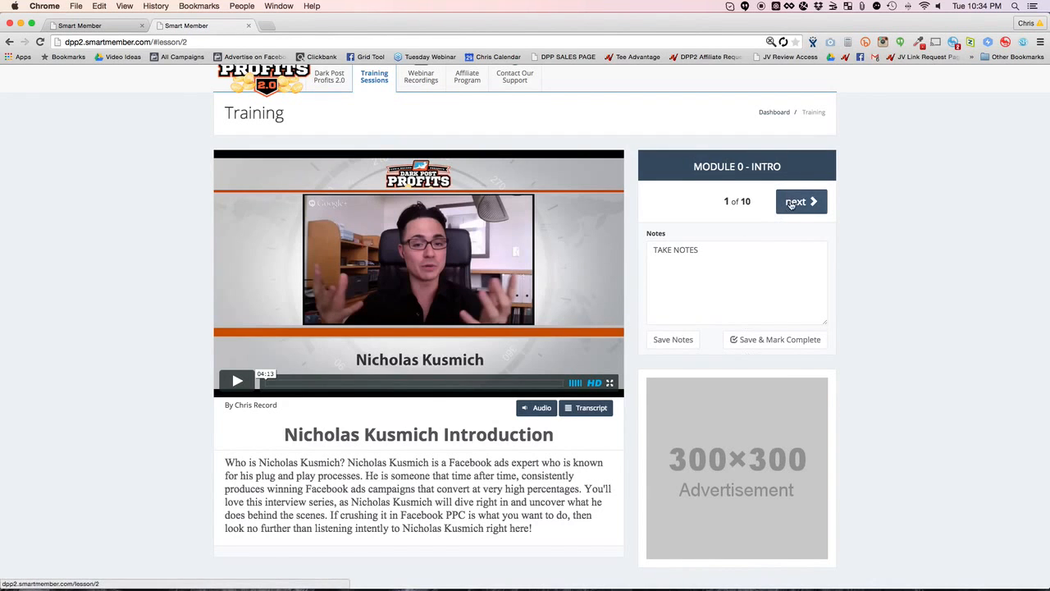
pyautogui.click(796, 201)
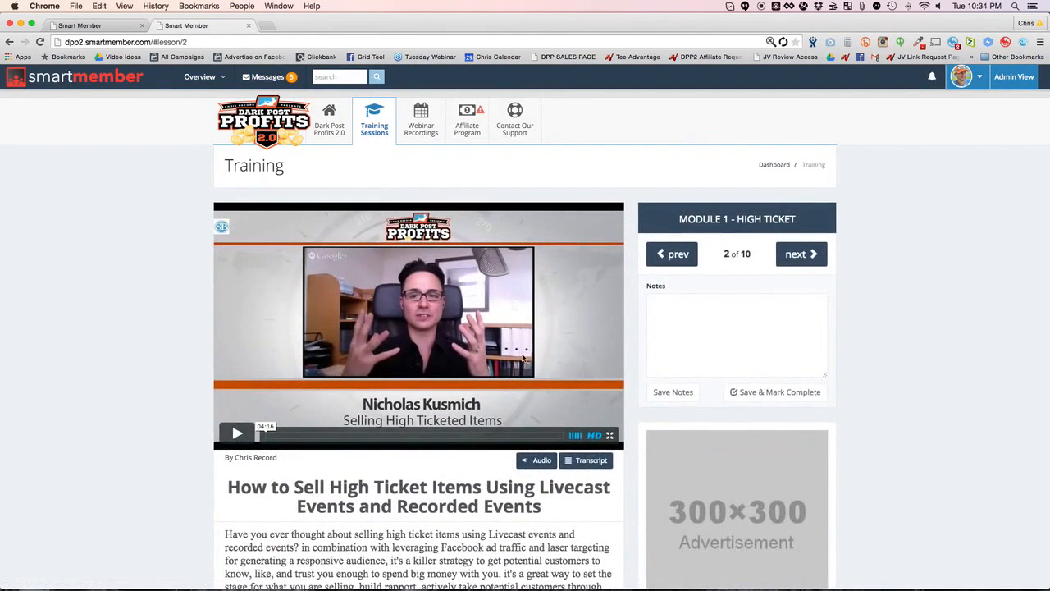
# Step through lesson 3 to lesson 4, How to Create High Converting Facebook Ads.
pyautogui.click(796, 254)
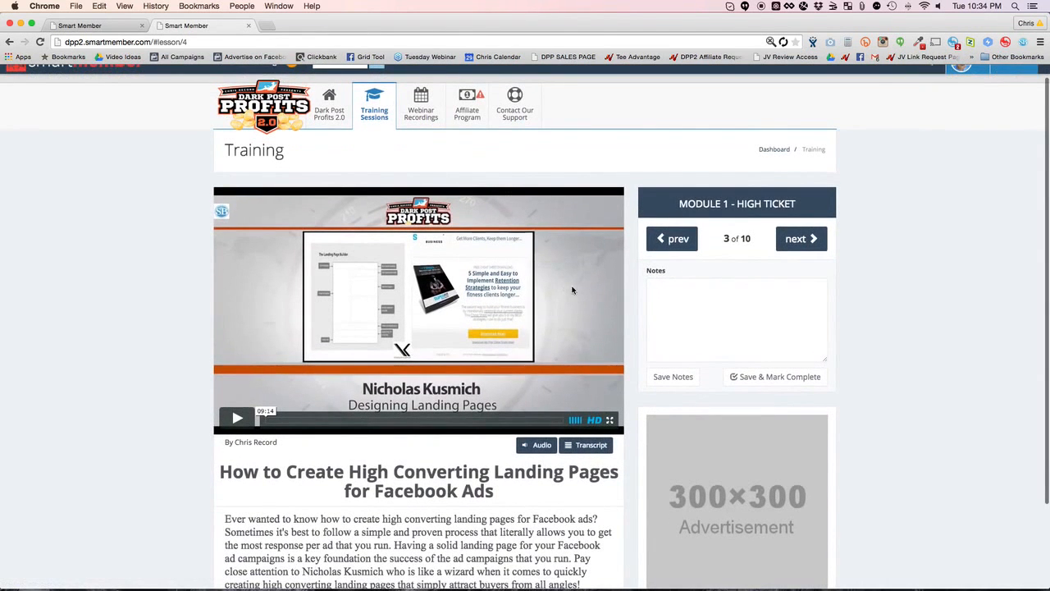
pyautogui.moveTo(516, 349)
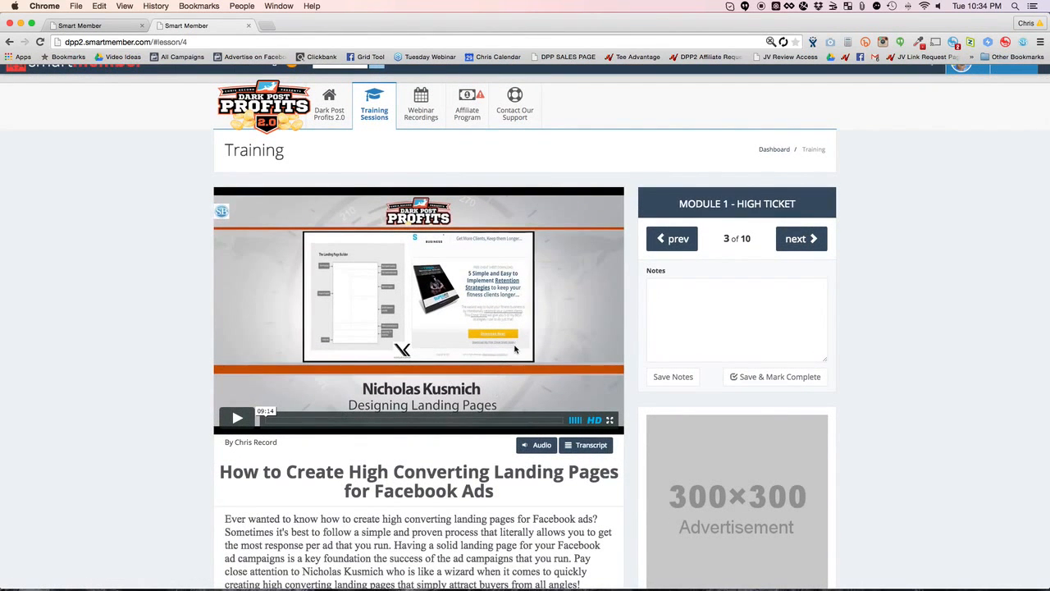
pyautogui.moveTo(413, 299)
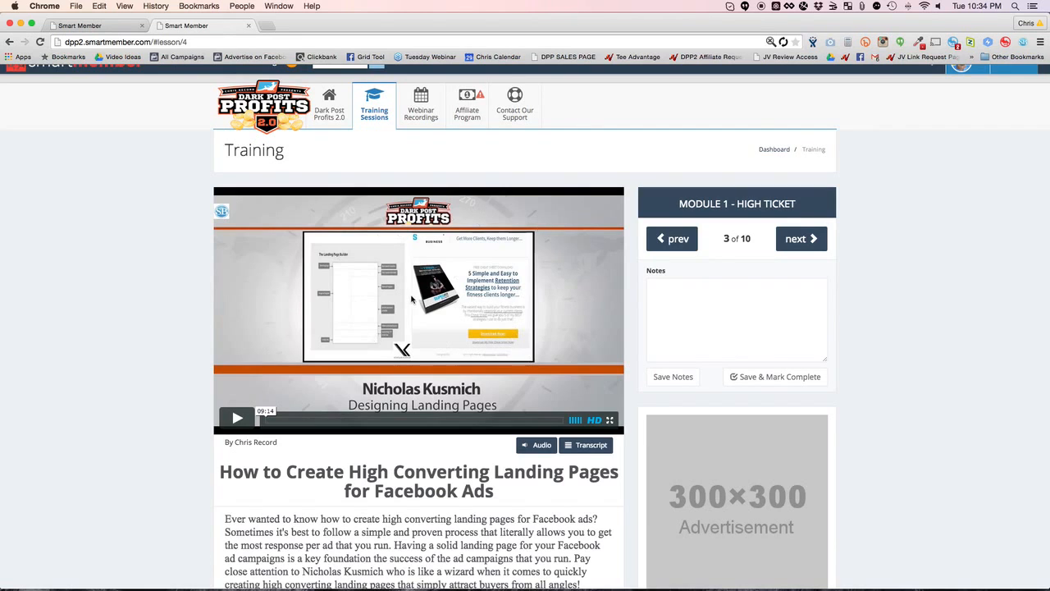
pyautogui.moveTo(287, 344)
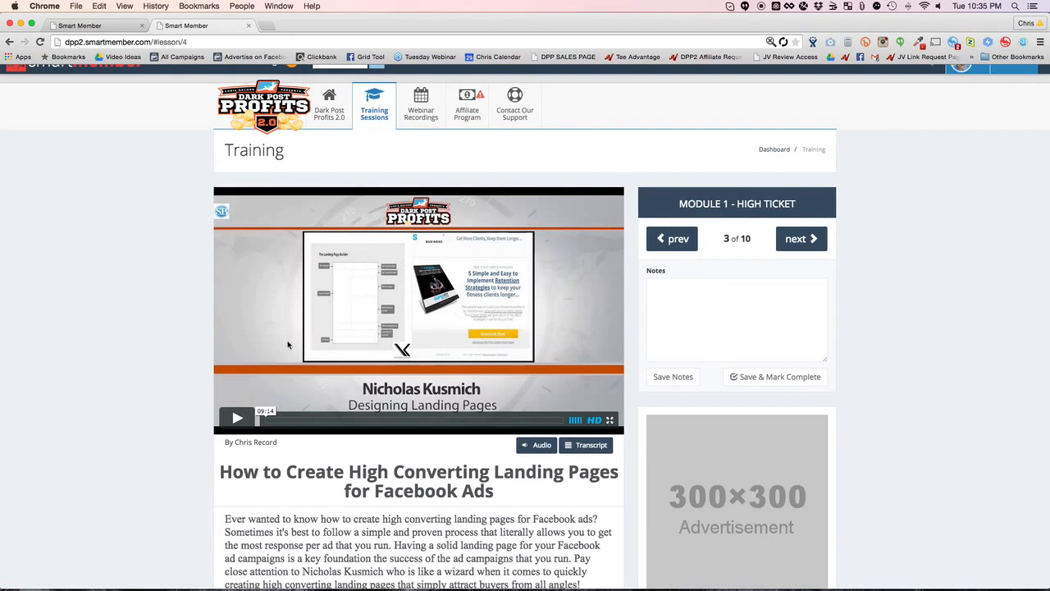
pyautogui.moveTo(458, 321)
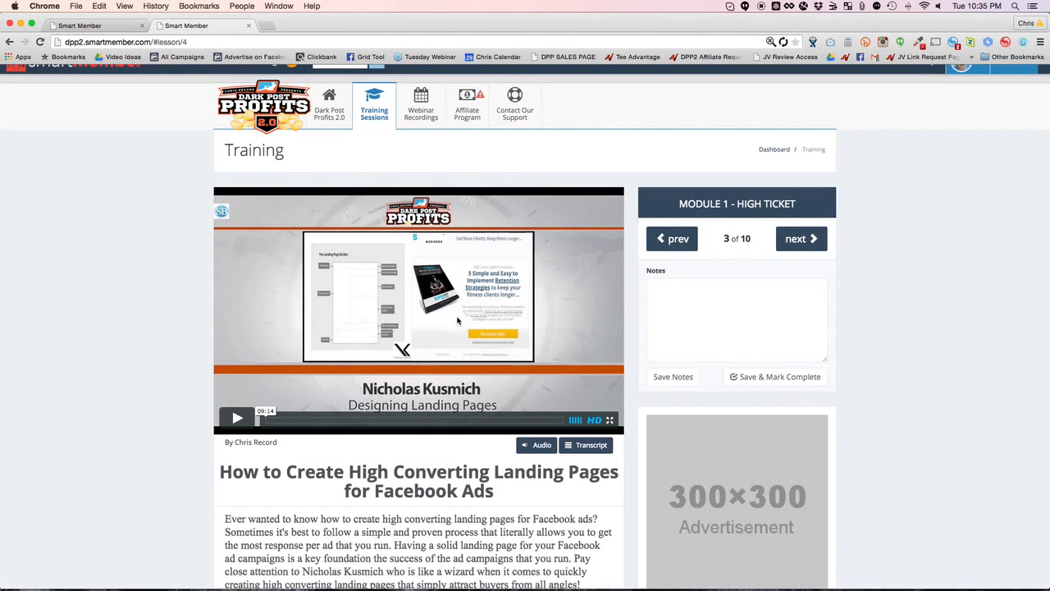
pyautogui.scroll(-3)
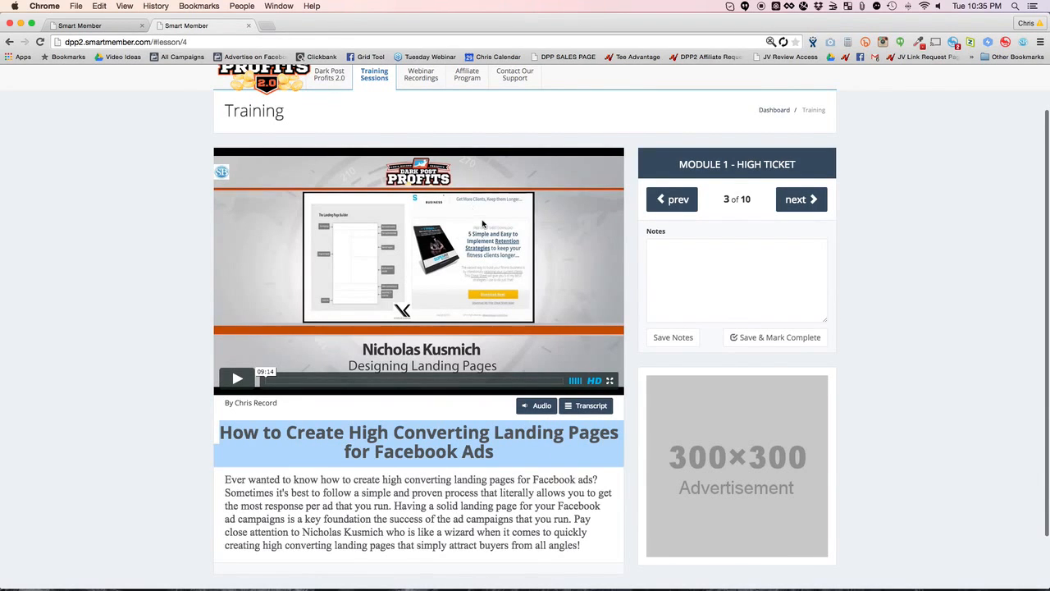
pyautogui.moveTo(476, 236)
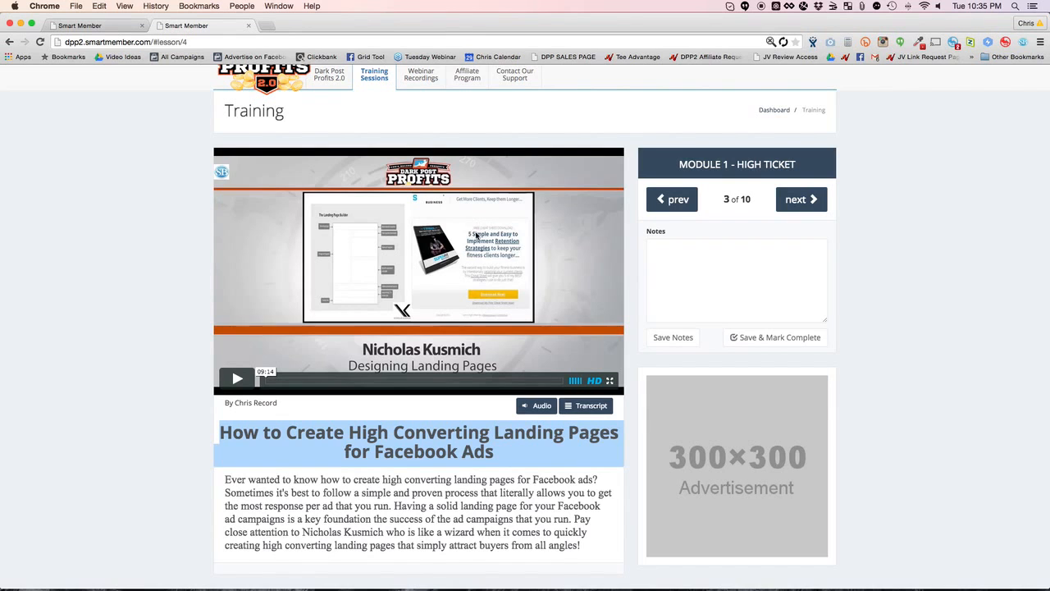
pyautogui.click(797, 200)
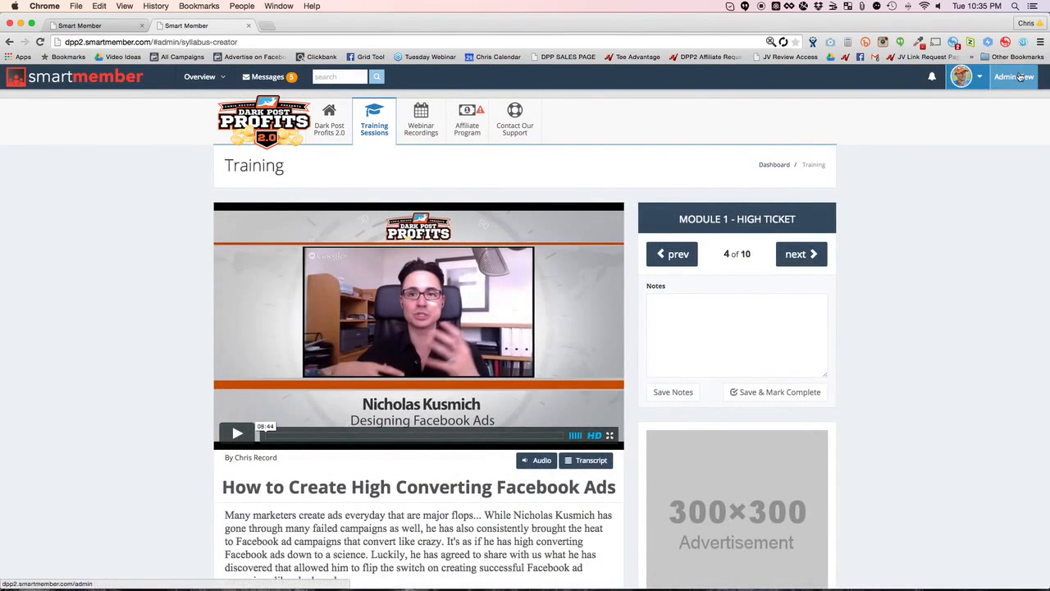
# Switch to Admin View, review the Financials Dashboard, and open the empty Transactions list.
pyautogui.click(1015, 76)
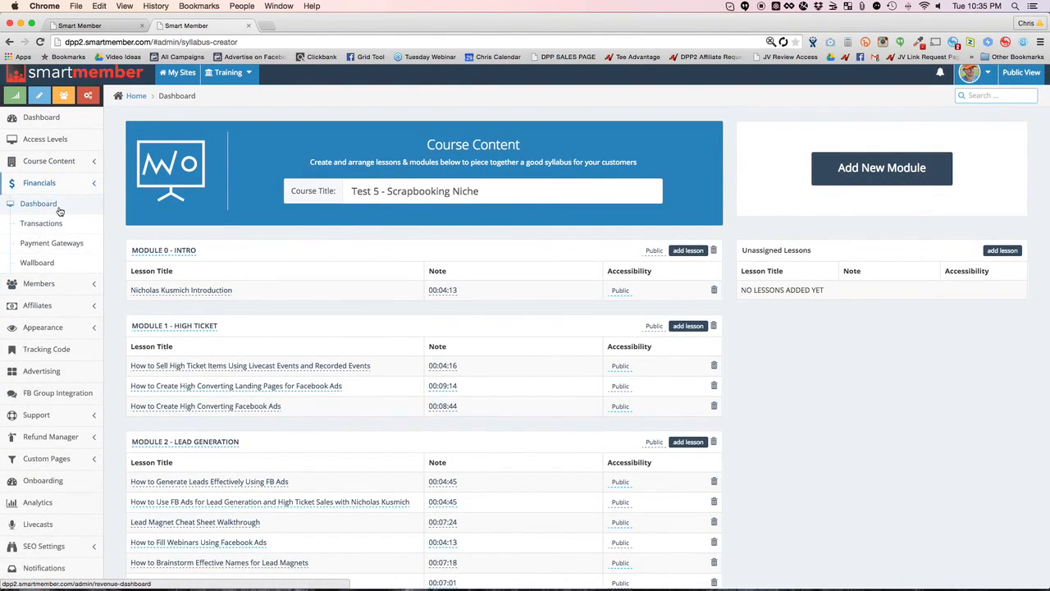
pyautogui.click(39, 202)
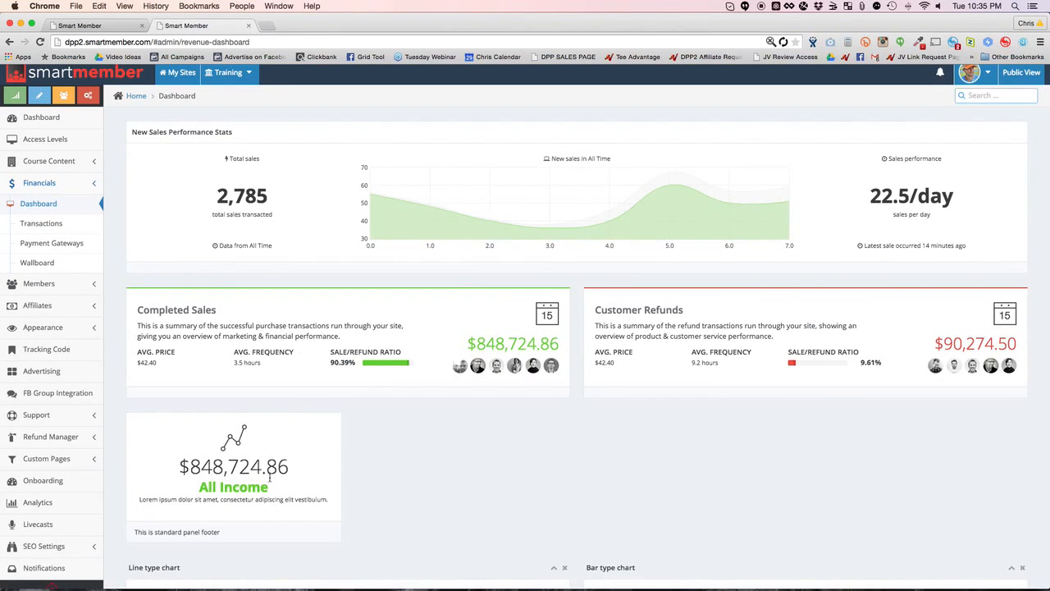
pyautogui.scroll(-3)
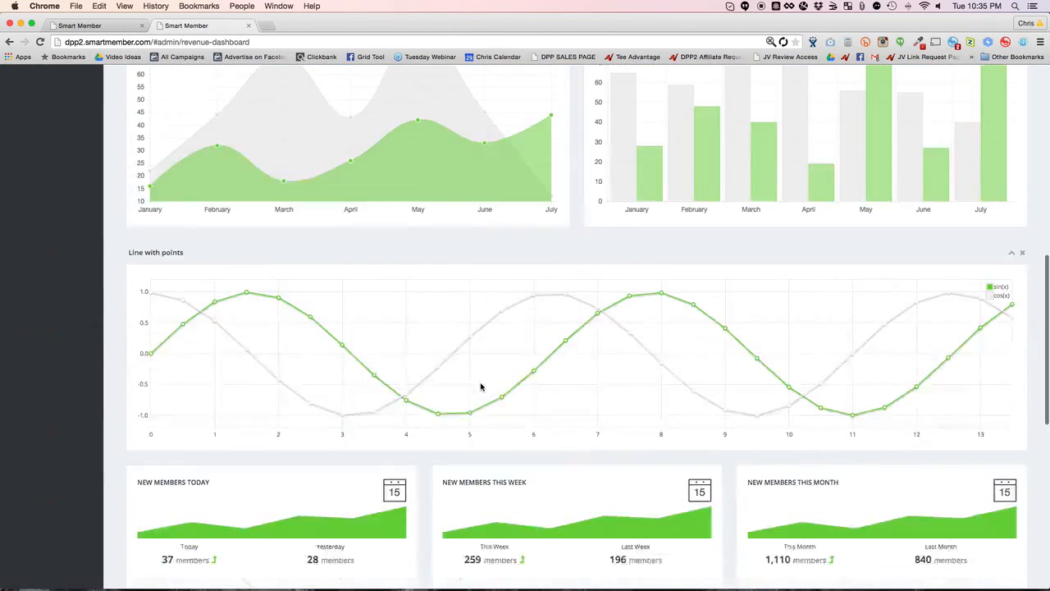
pyautogui.scroll(3)
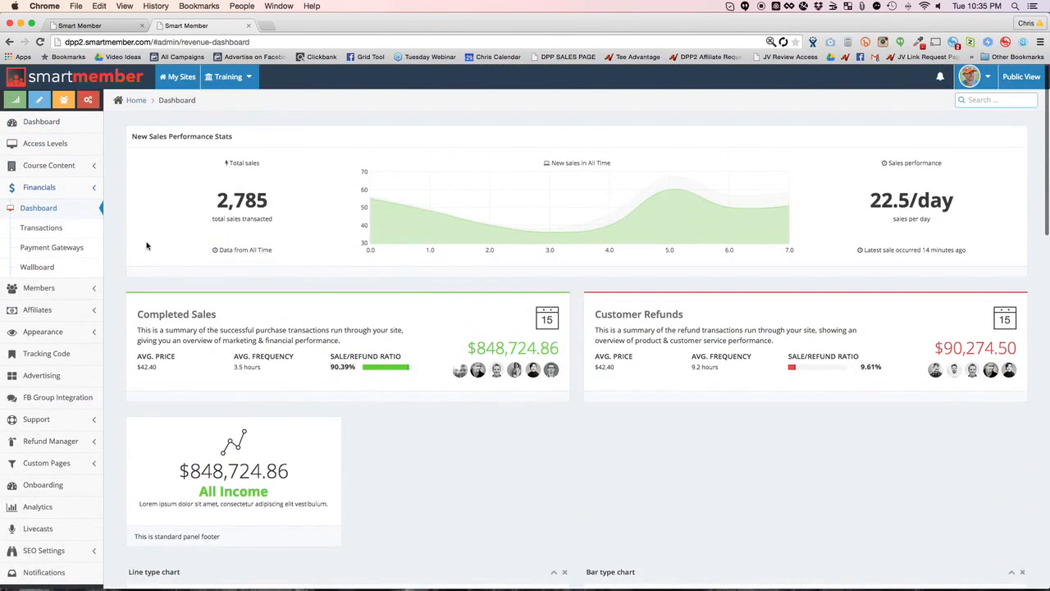
pyautogui.click(41, 228)
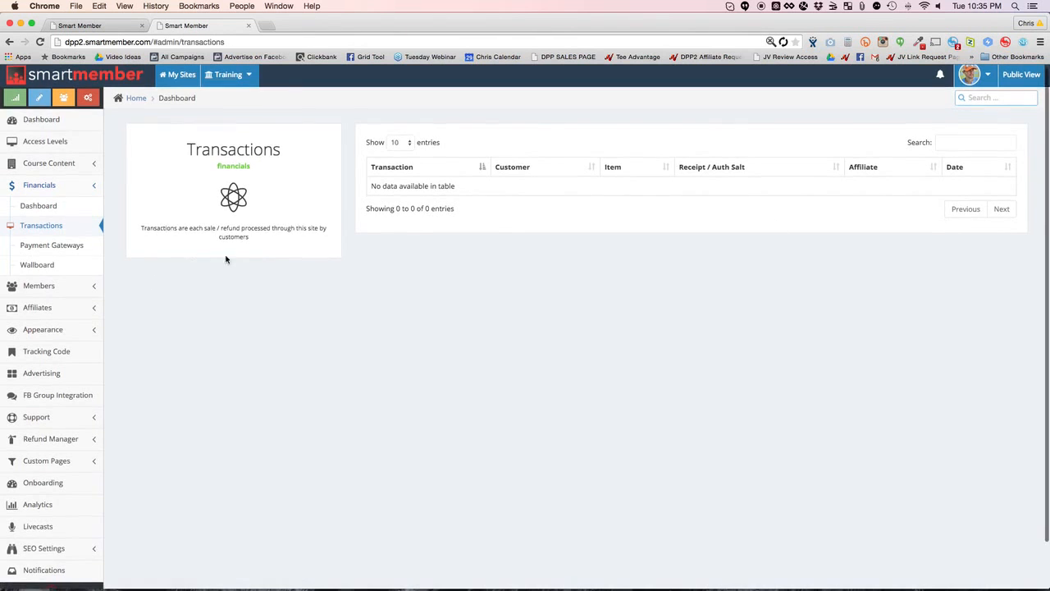
# Review the members dashboard statistics, then return to the network overview listing all three sites.
pyautogui.click(39, 286)
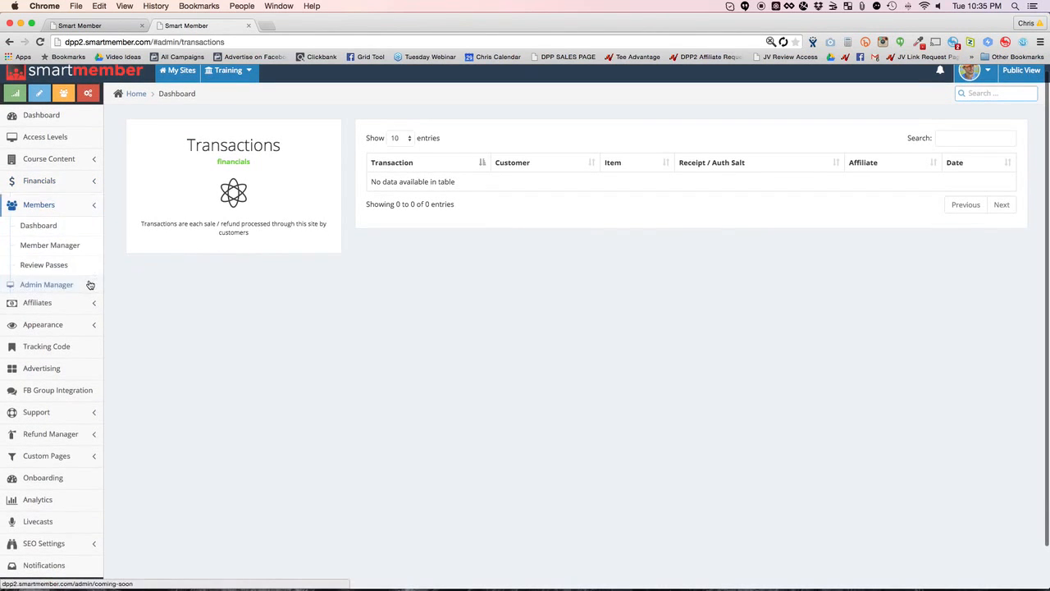
pyautogui.click(39, 223)
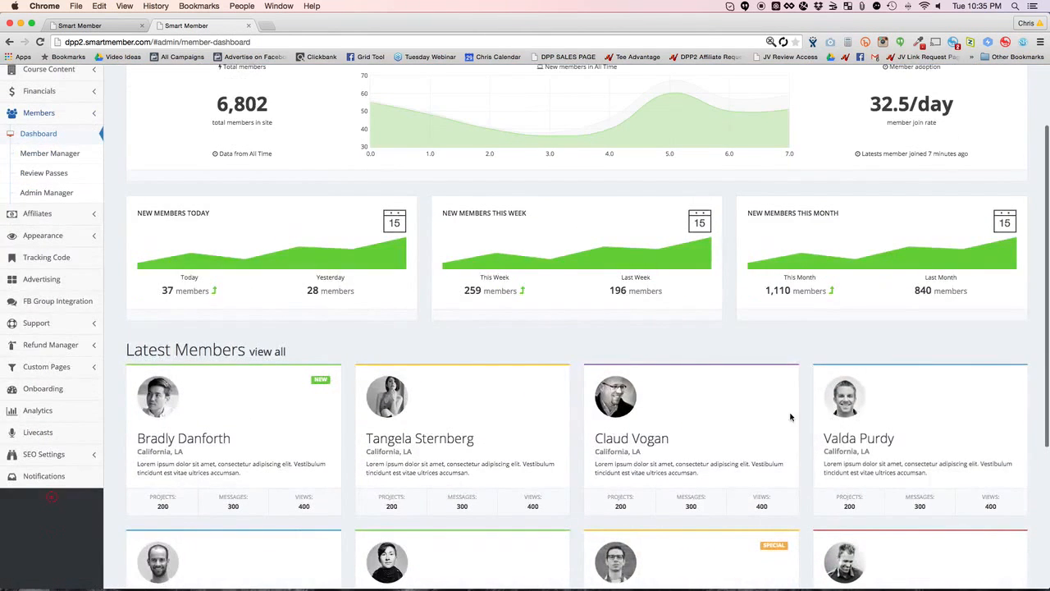
pyautogui.scroll(3)
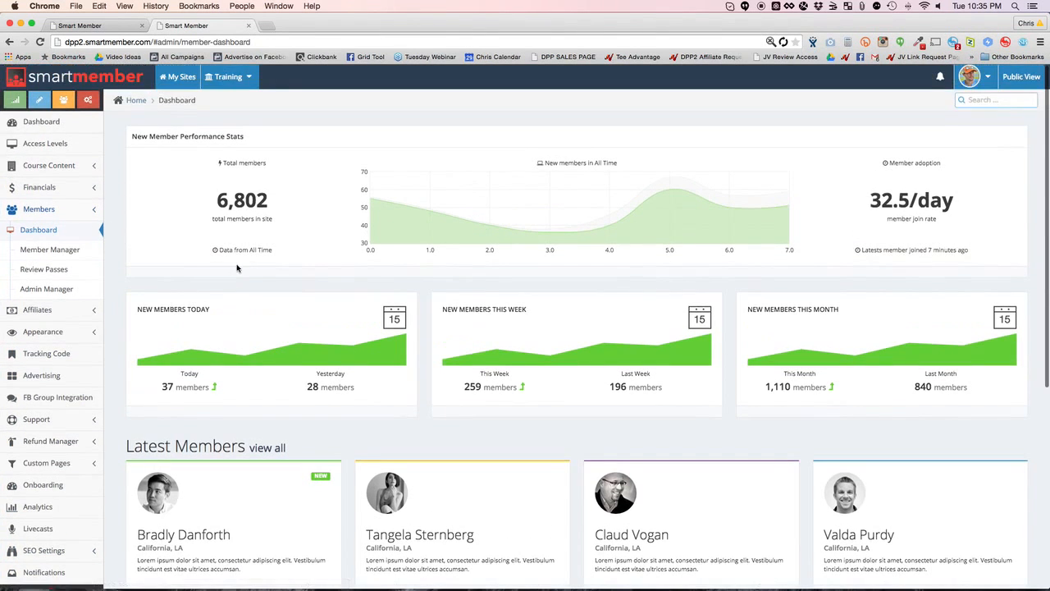
pyautogui.click(177, 76)
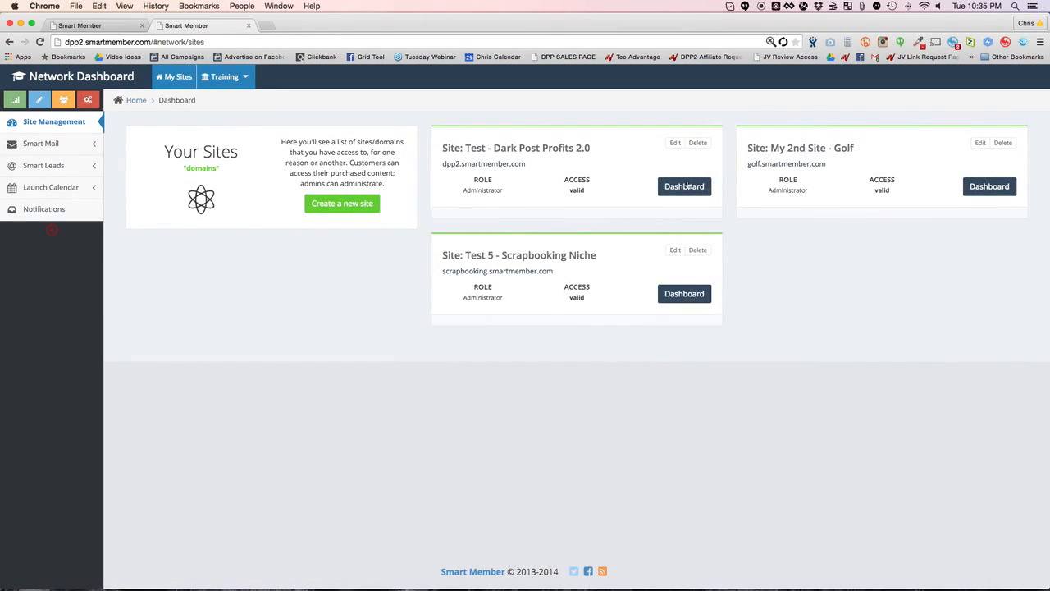
# Show the Training menu listing JVZoo, Udemy and Clickbank training courses.
pyautogui.click(224, 76)
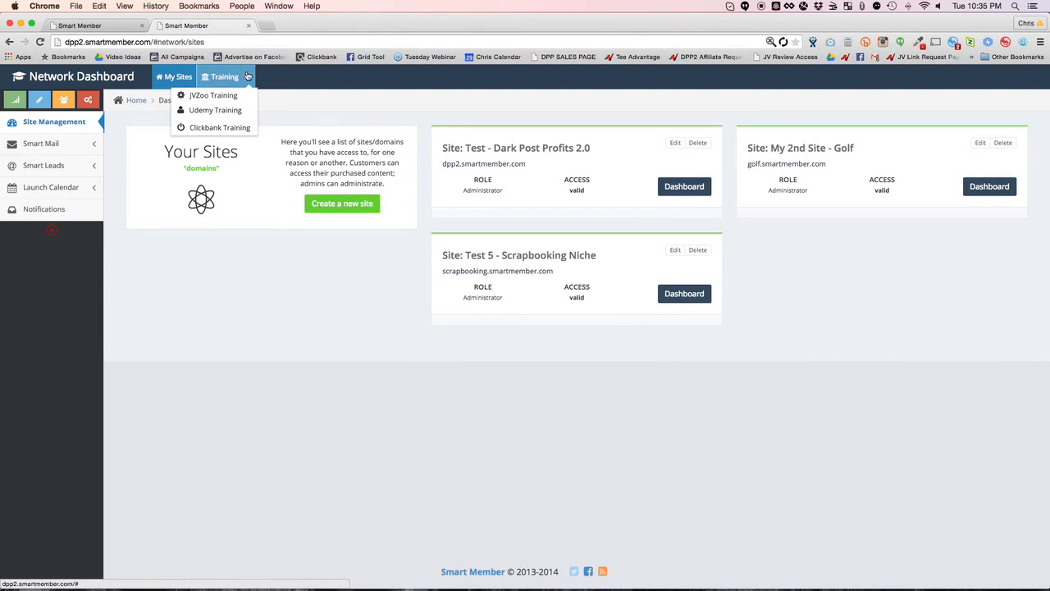
pyautogui.moveTo(215, 110)
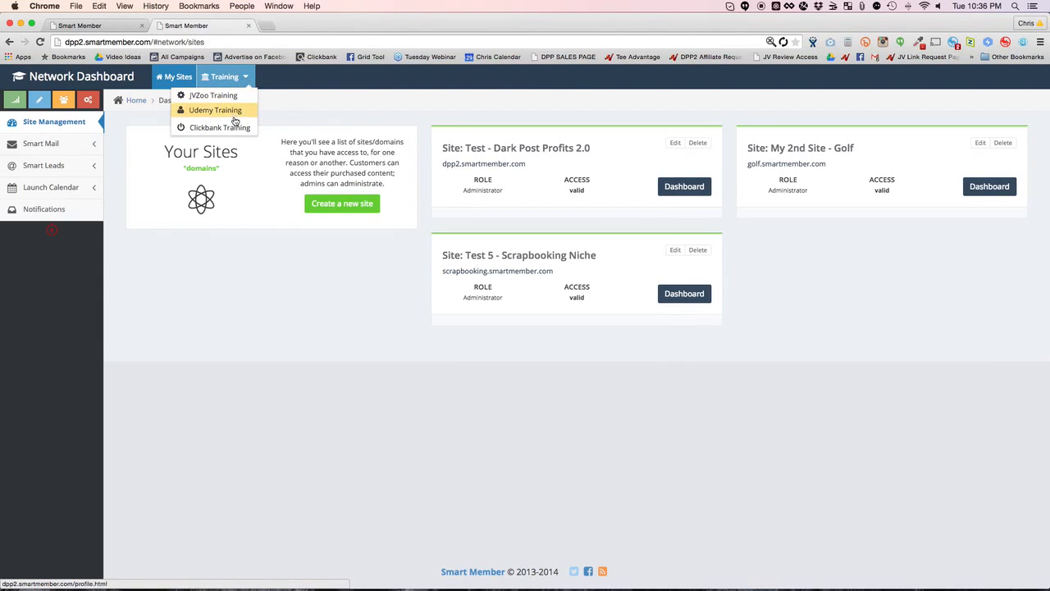
pyautogui.moveTo(220, 127)
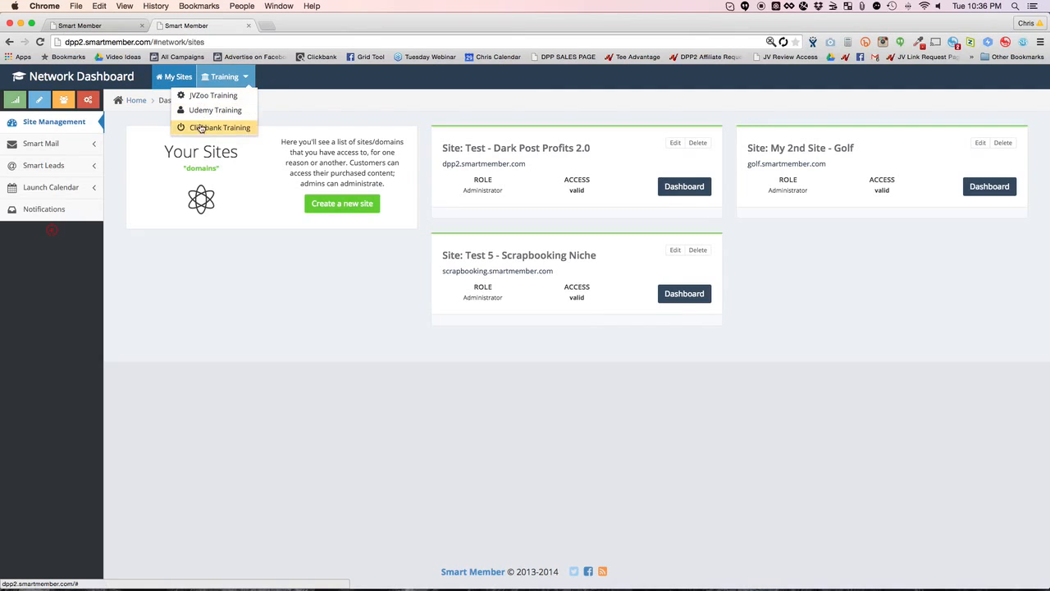